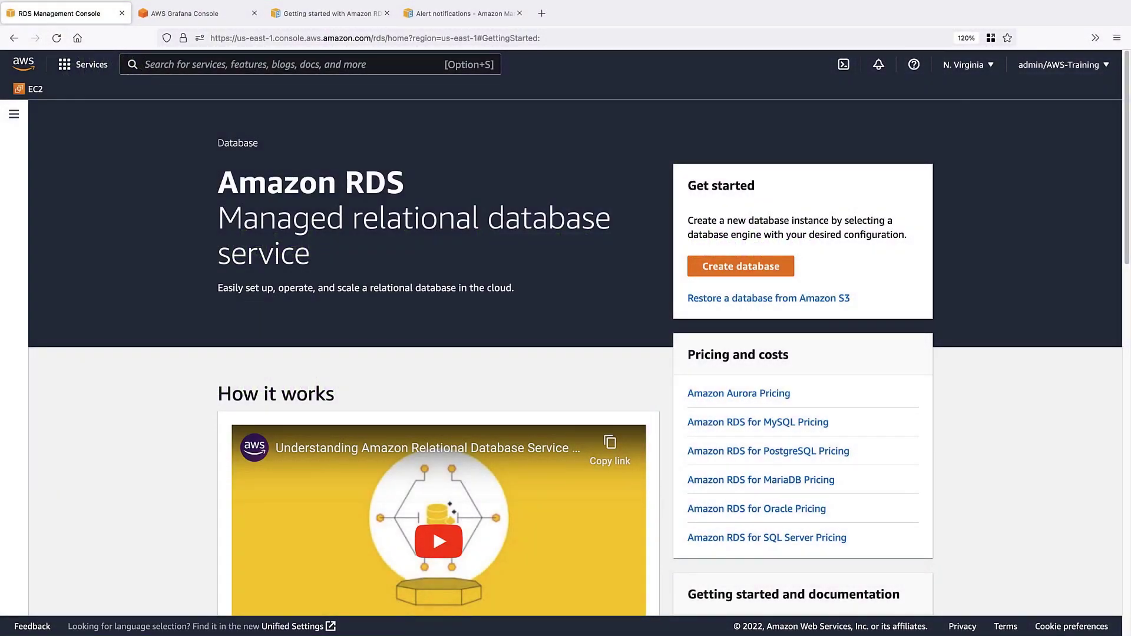
Show the RDS Databases list with the Aurora PostgreSQL cluster and its two instances
left_click(13, 114)
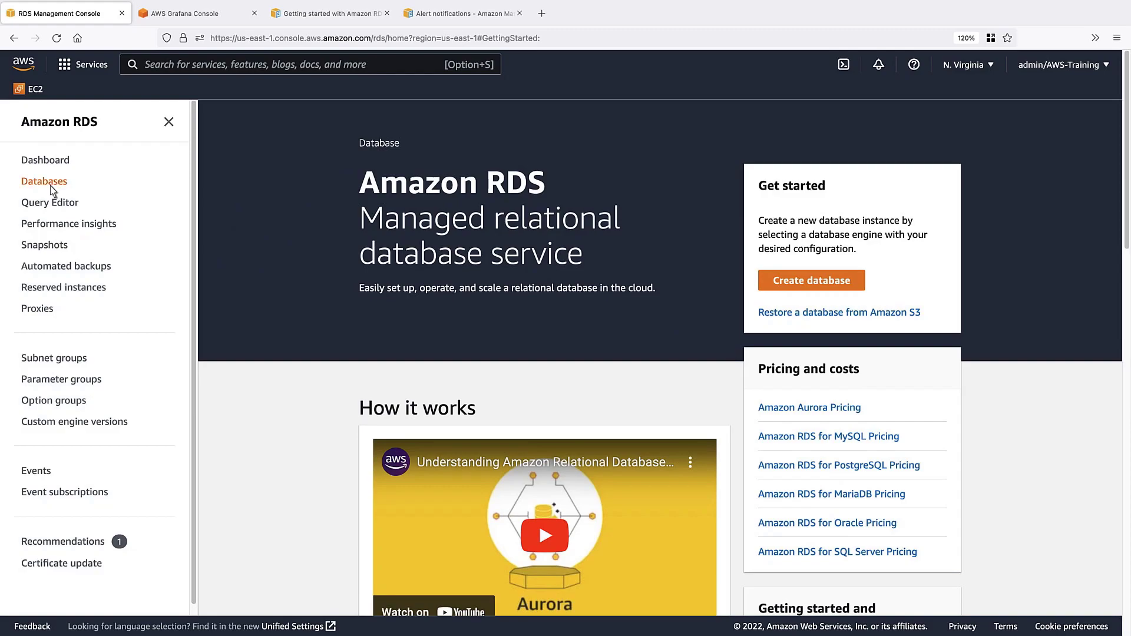
left_click(44, 181)
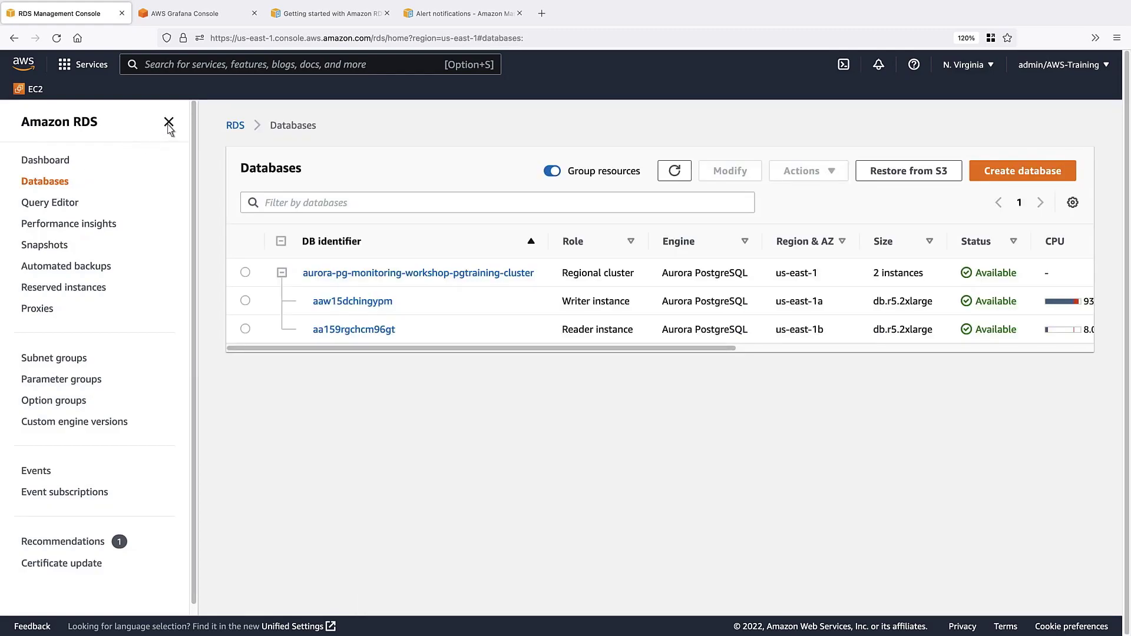
left_click(169, 122)
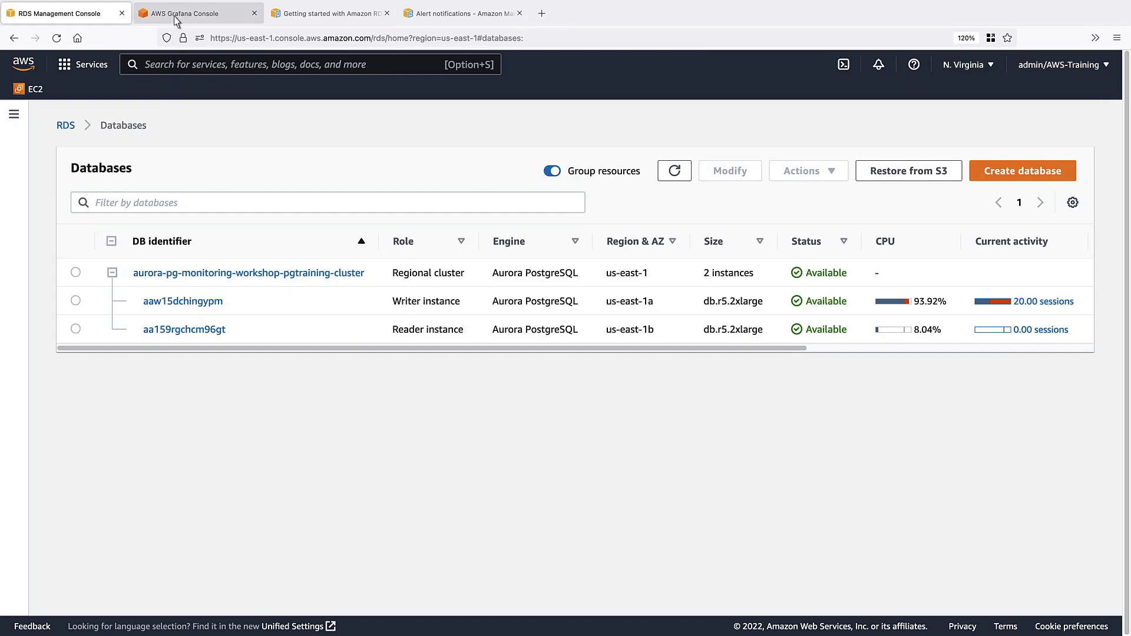
Start a Grafana workspace named demo-monitor-aurora-rds and enable AWS IAM Identity Center authentication
left_click(195, 13)
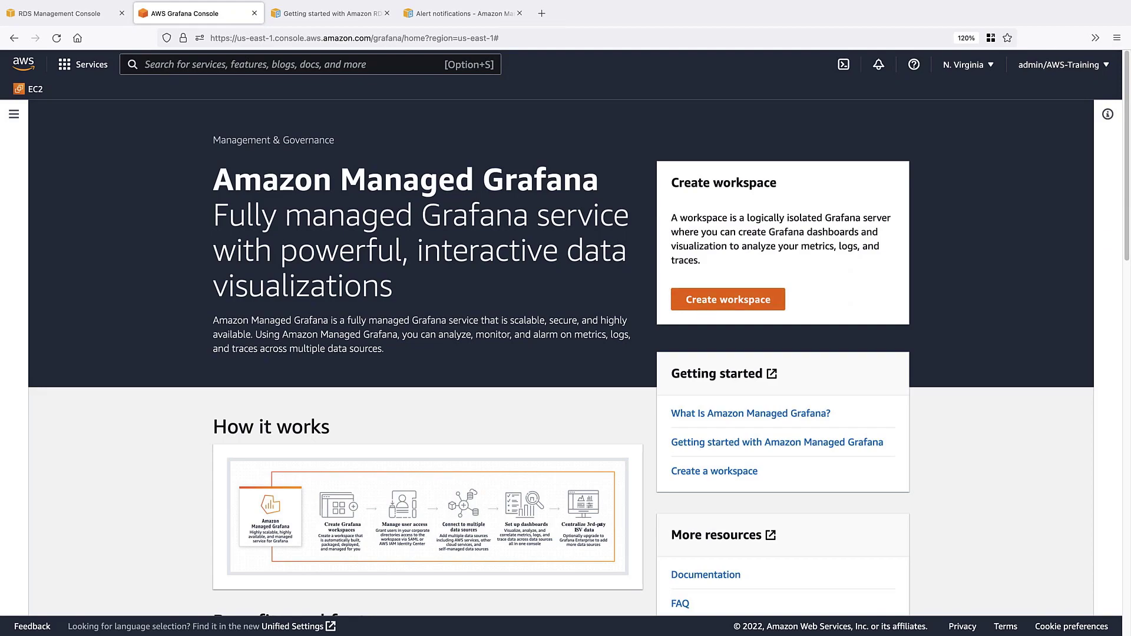
left_click(728, 299)
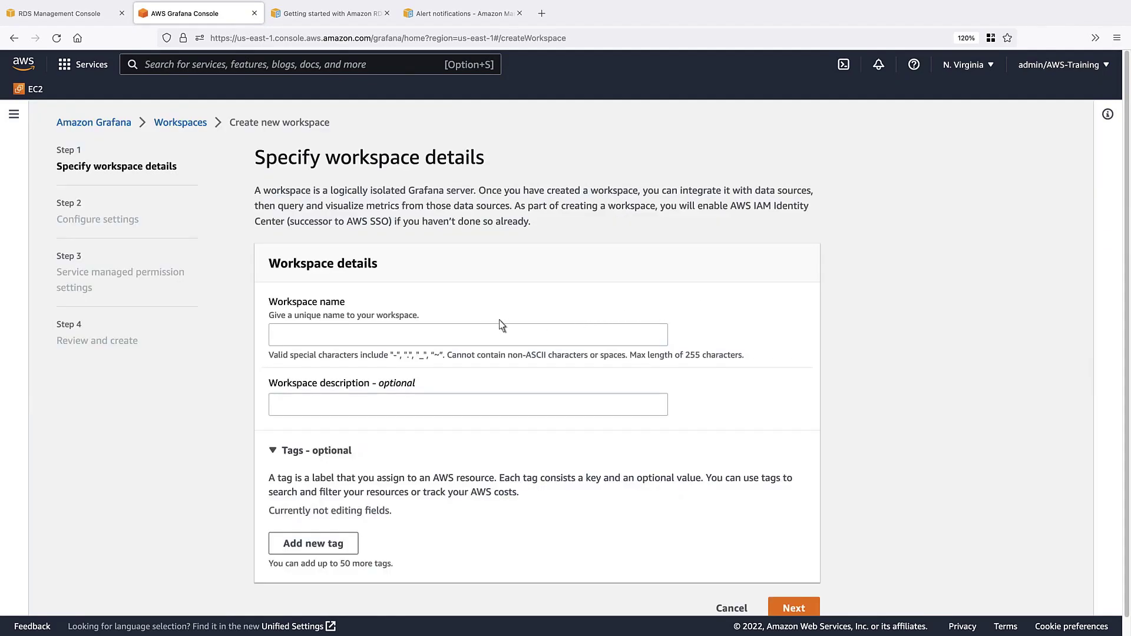
type("demo-monitor-aurora-rds")
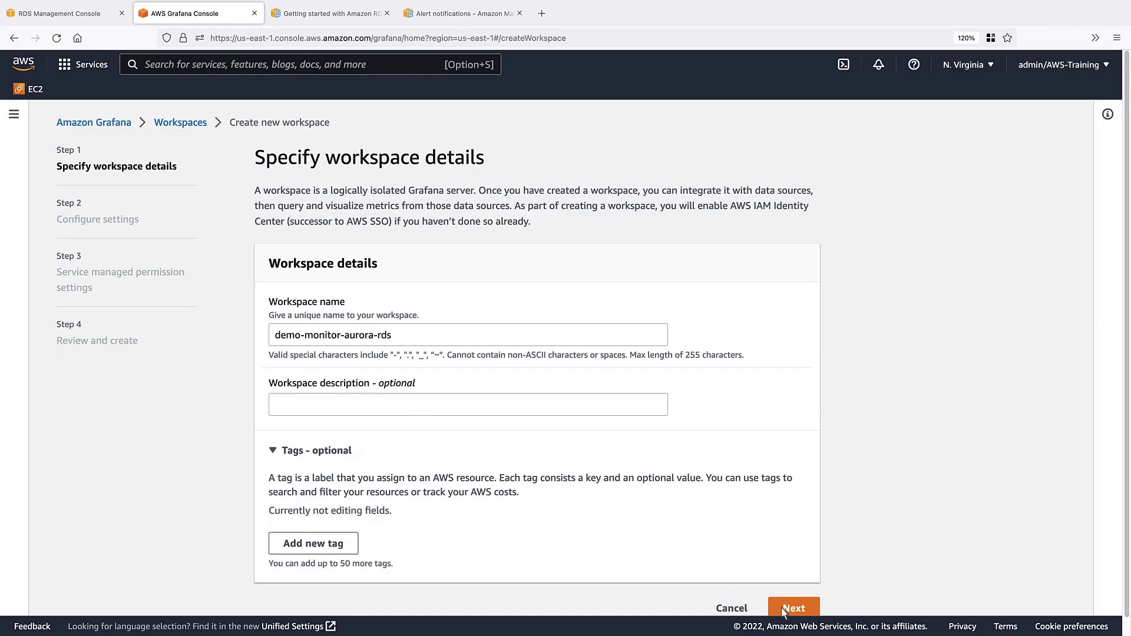
left_click(797, 608)
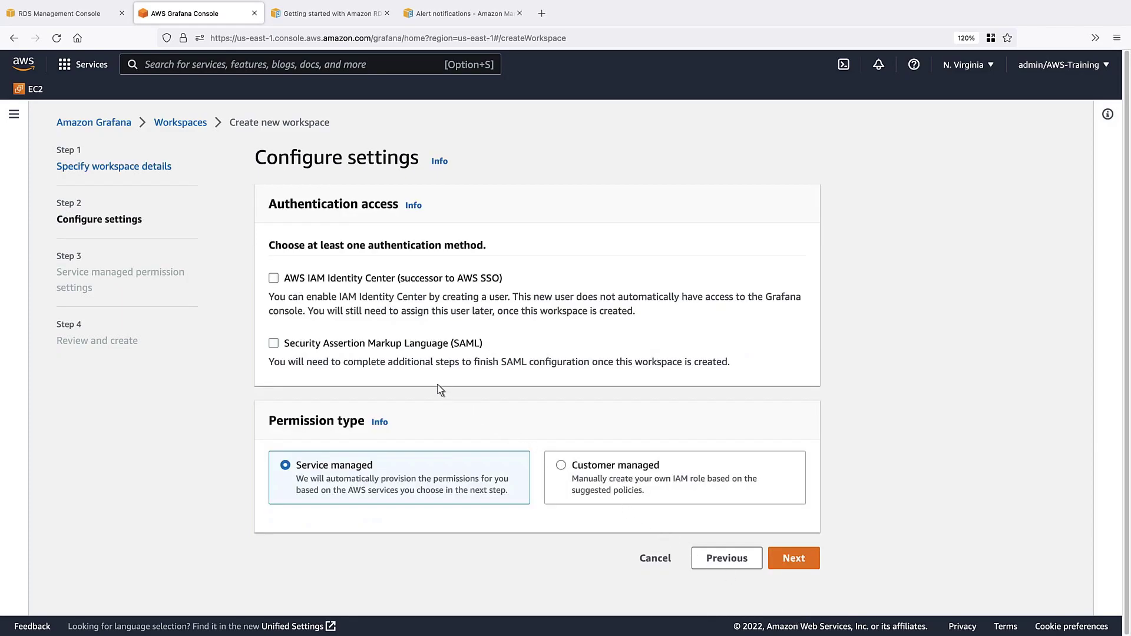
left_click(274, 278)
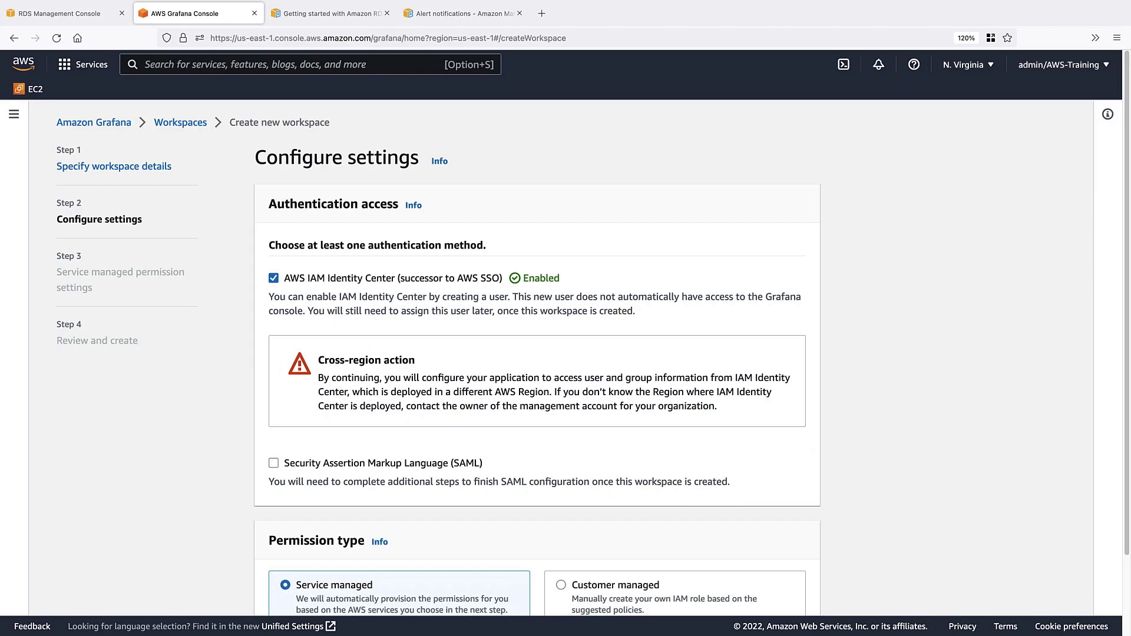
mouse_move(629, 425)
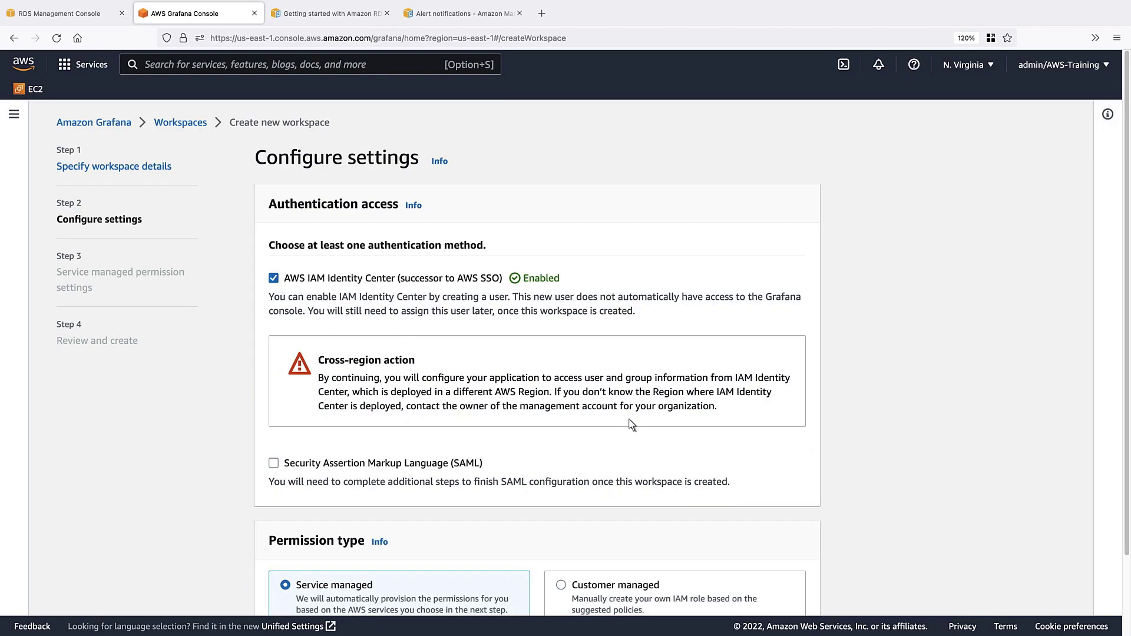
scroll("down", 3)
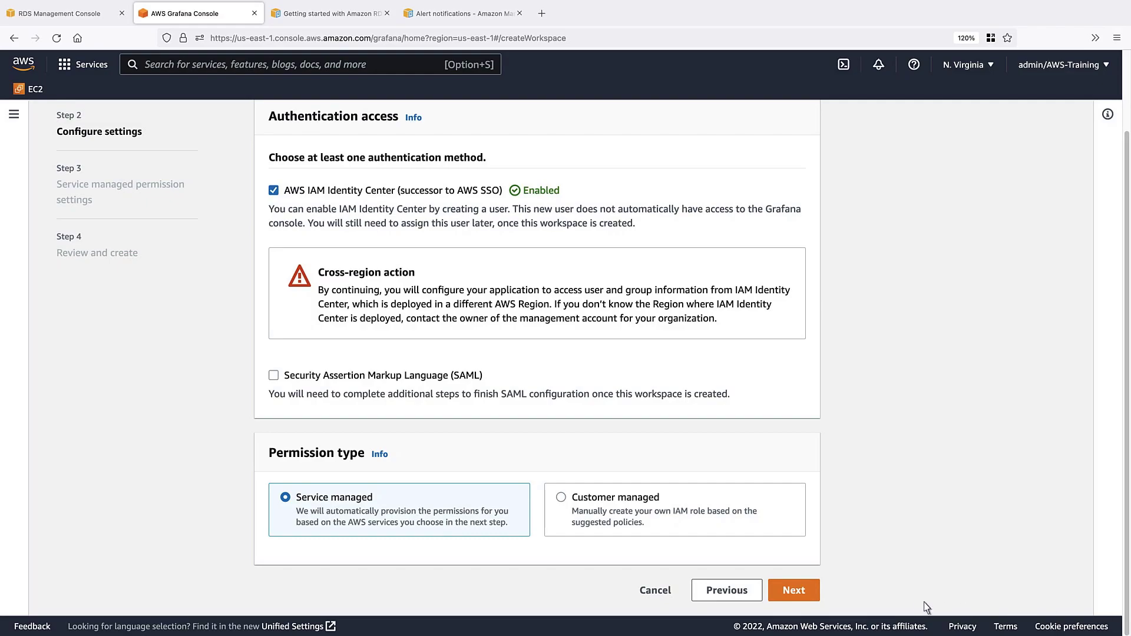
On the permissions step, select Amazon CloudWatch as data source and Amazon SNS as notification channel
left_click(793, 590)
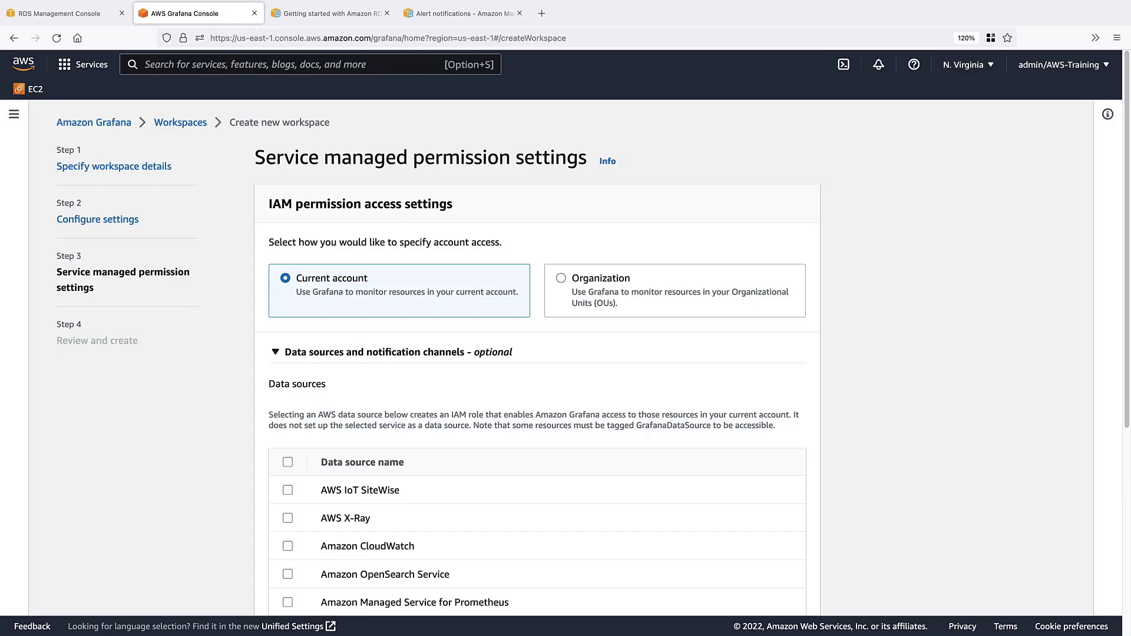
mouse_move(1123, 552)
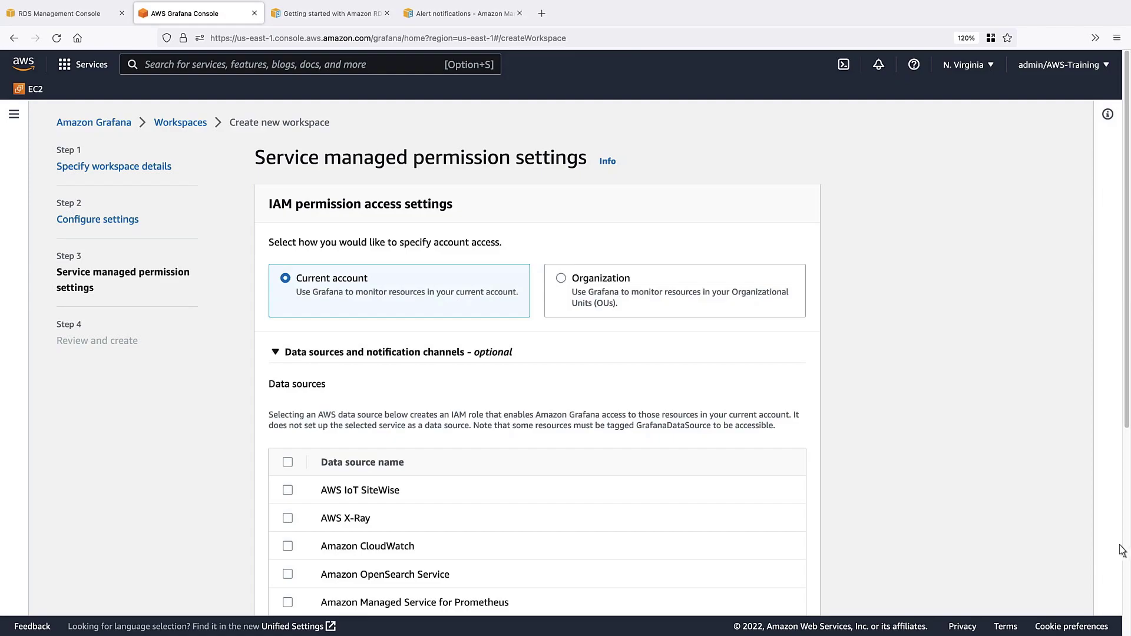
scroll("down", 3)
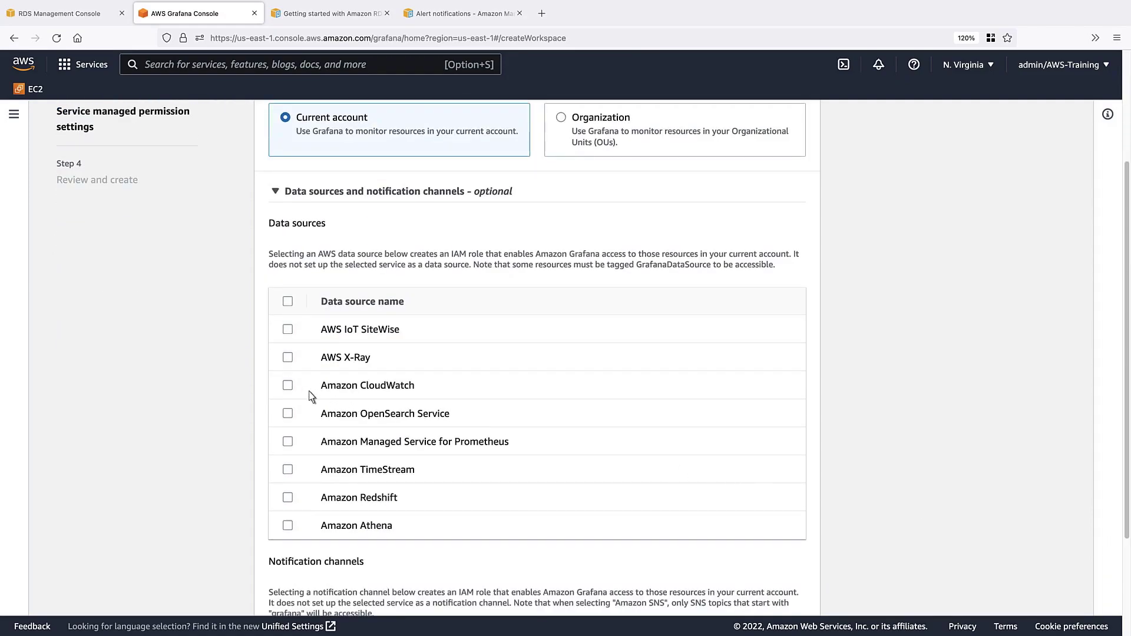
left_click(288, 386)
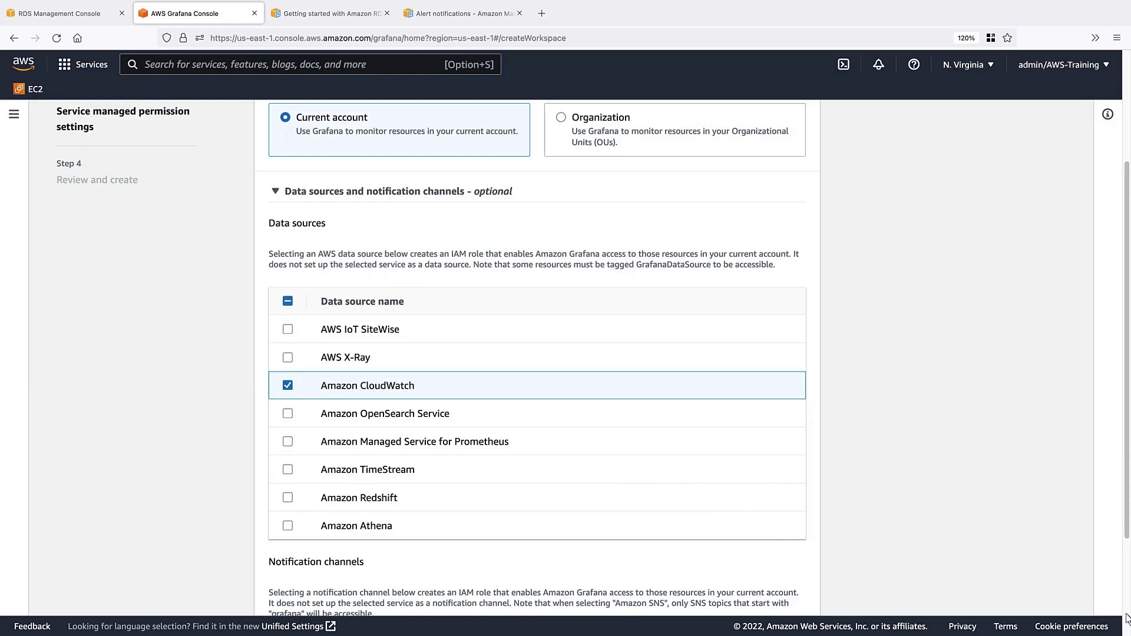
scroll("down", 3)
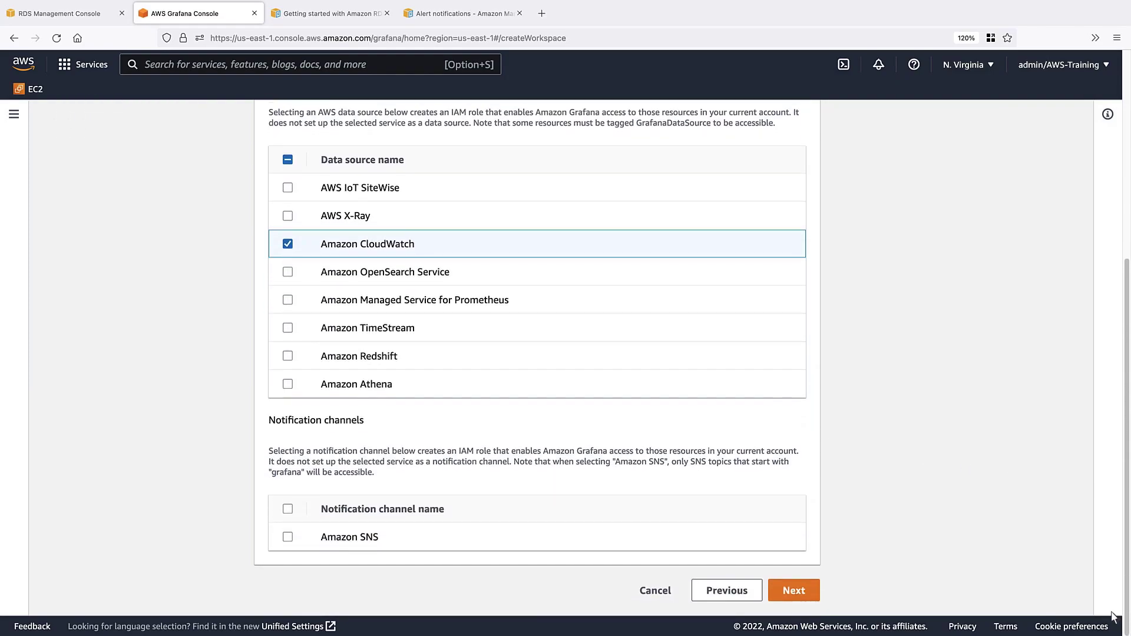
left_click(287, 537)
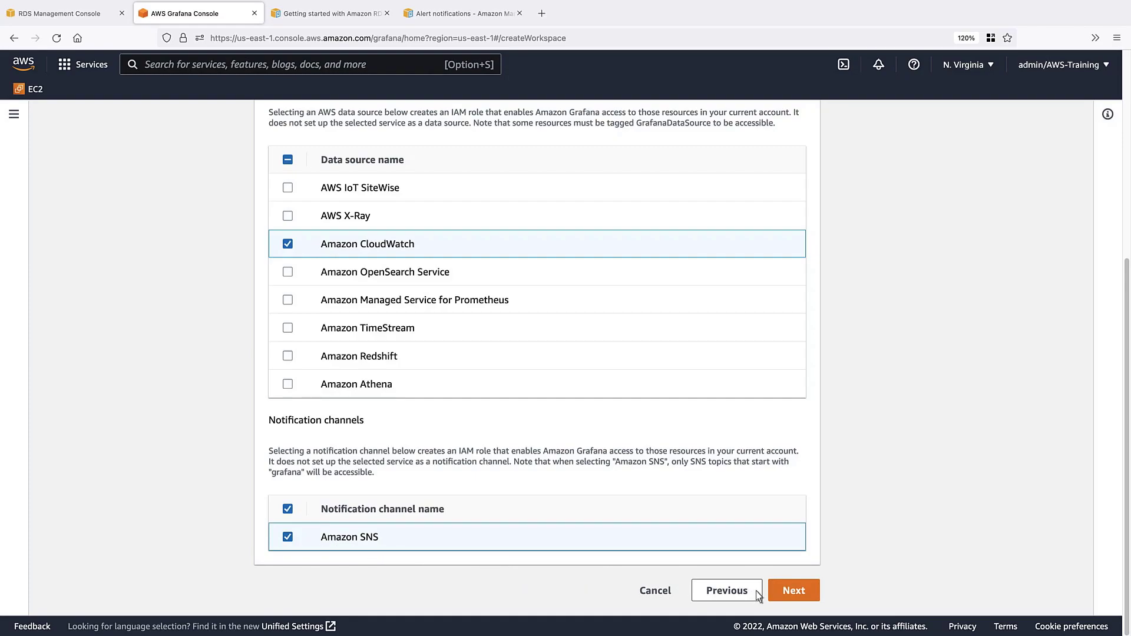
Review and create the workspace, then open demo-monitor-aurora-rds from the Workspaces list
left_click(793, 590)
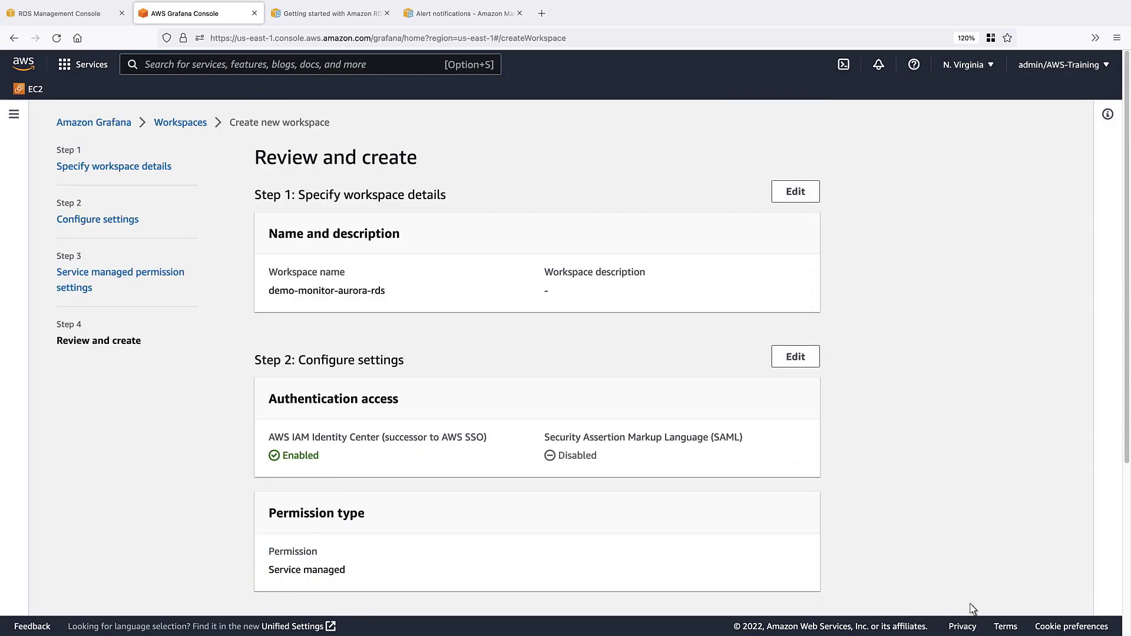
scroll("down", 3)
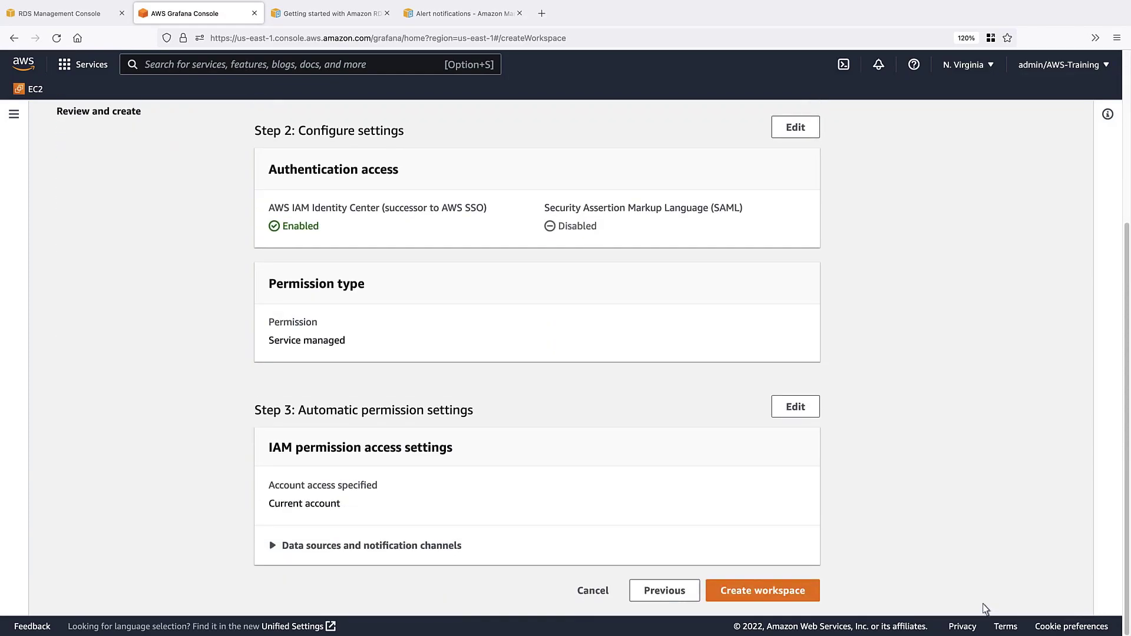
left_click(763, 591)
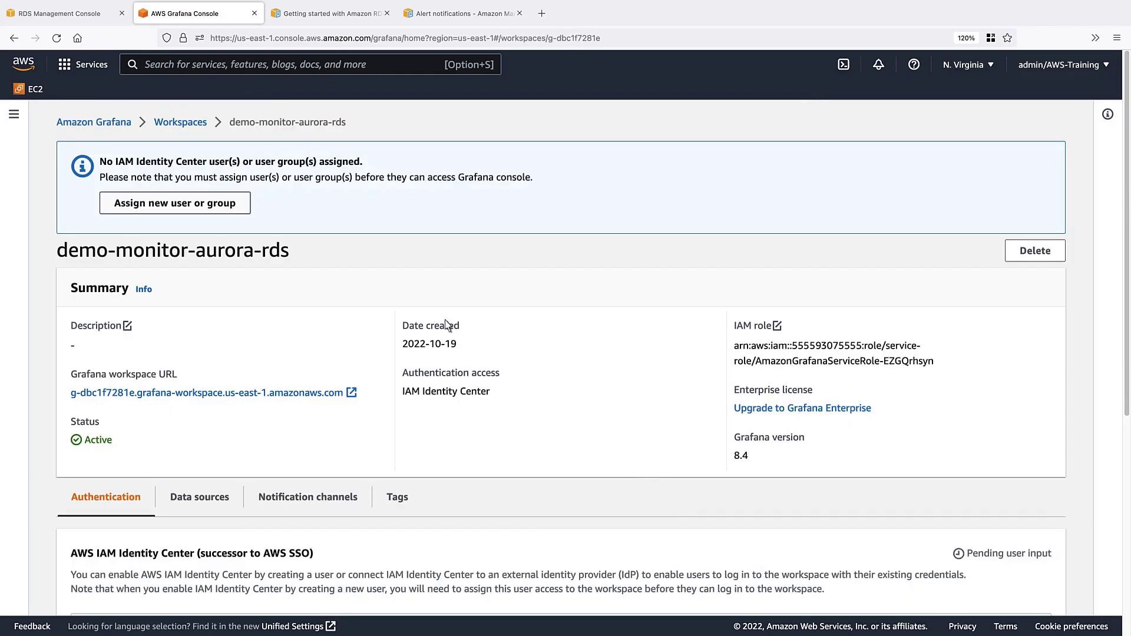
left_click(180, 122)
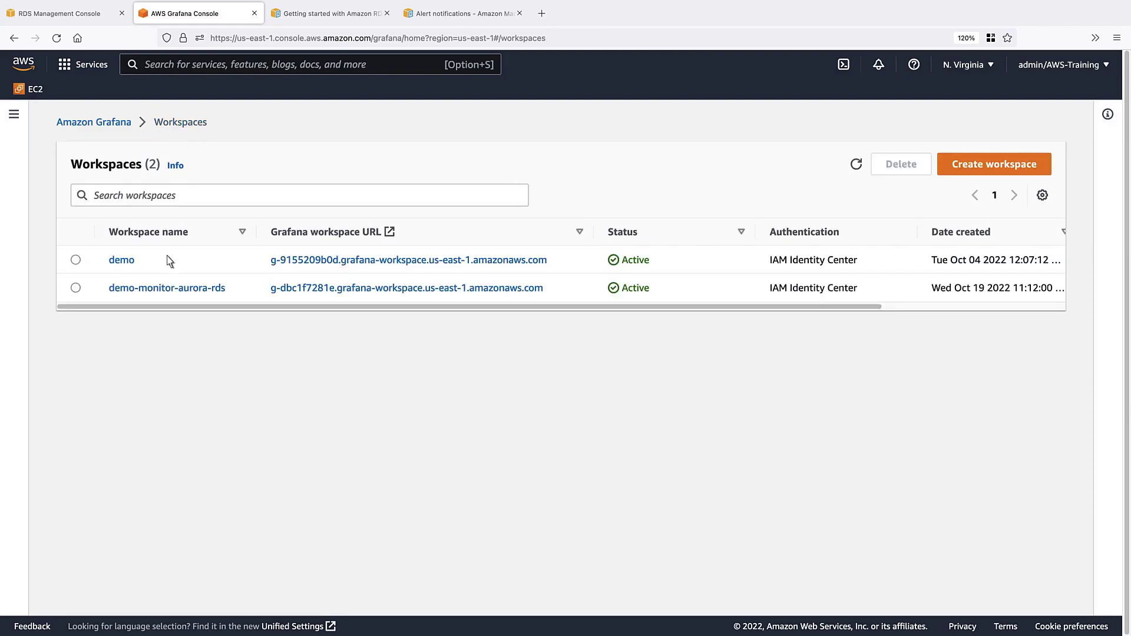
left_click(167, 287)
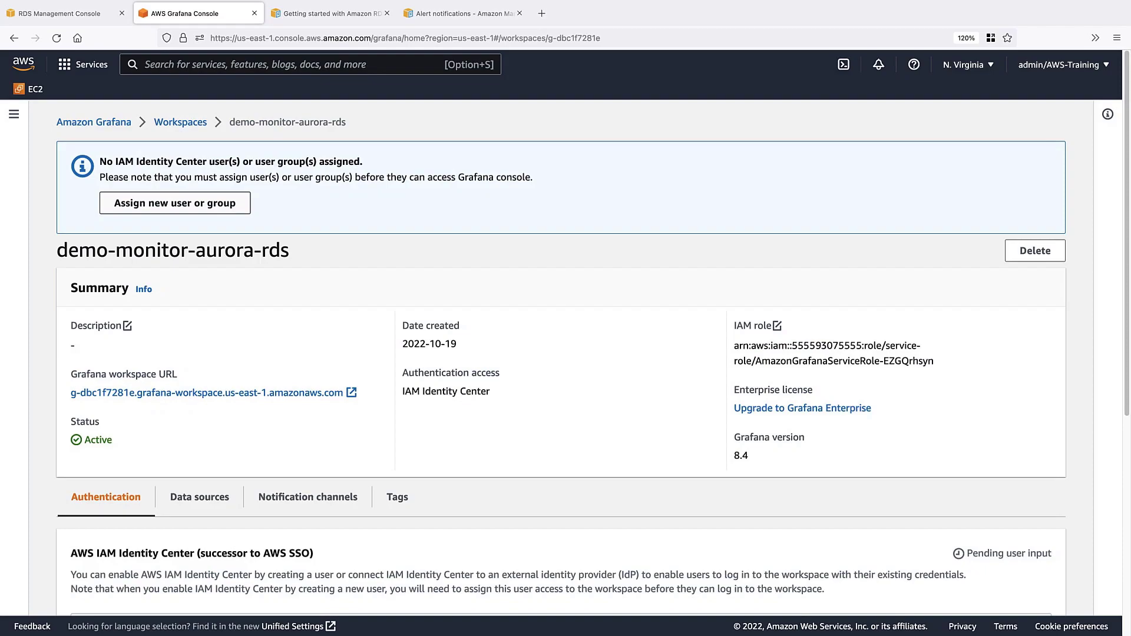
mouse_move(164, 271)
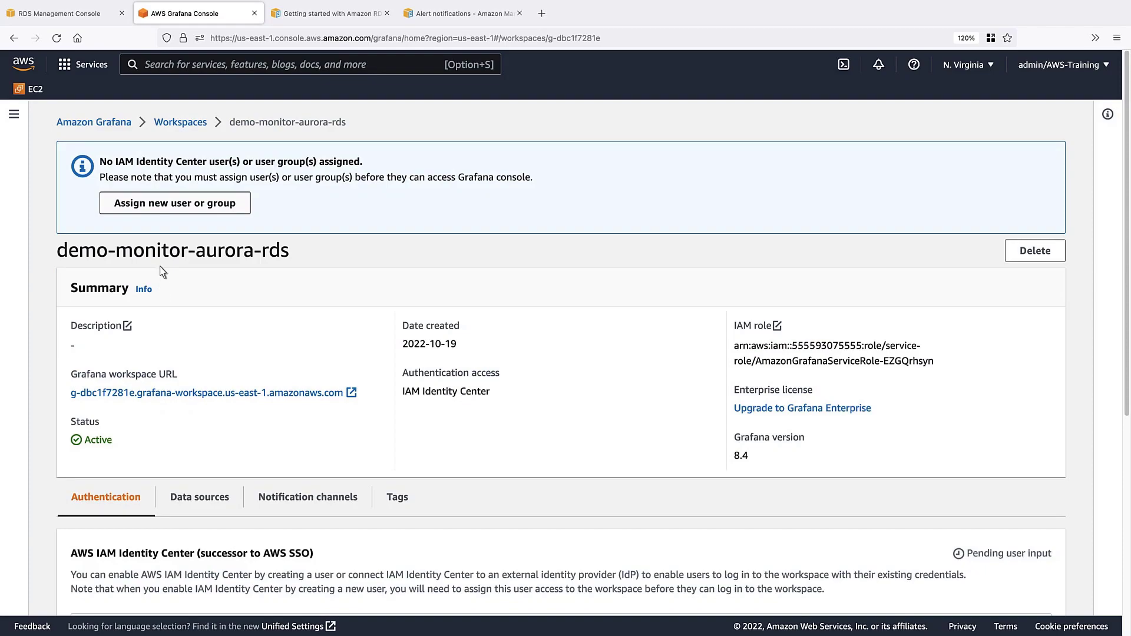
Assign the only available IAM Identity Center user to the workspace and make them Admin
left_click(175, 203)
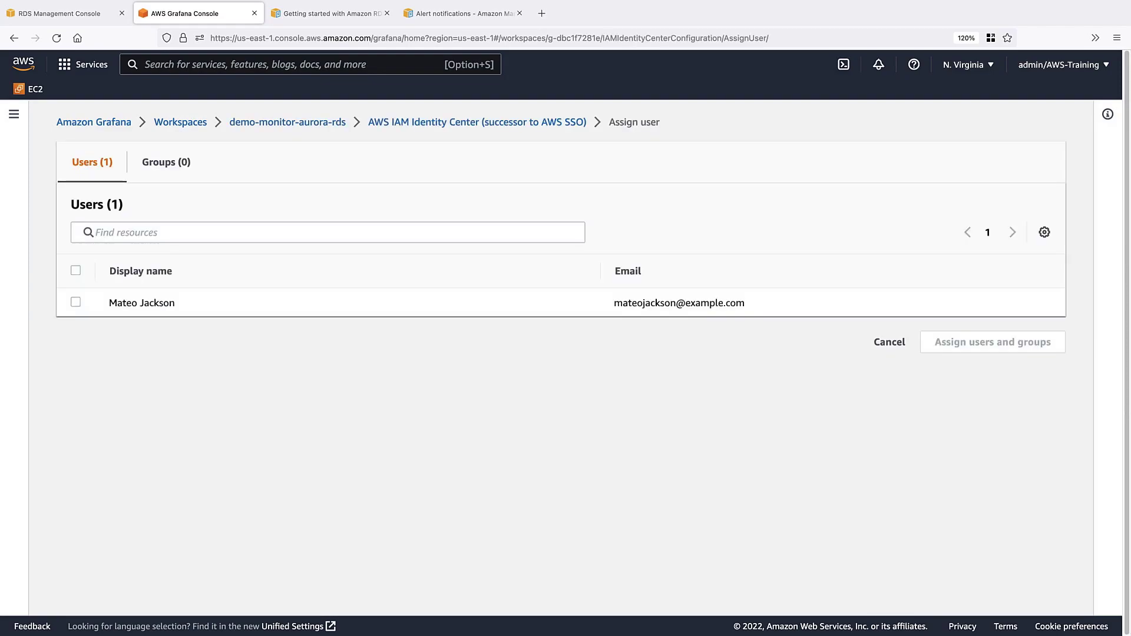
mouse_move(87, 301)
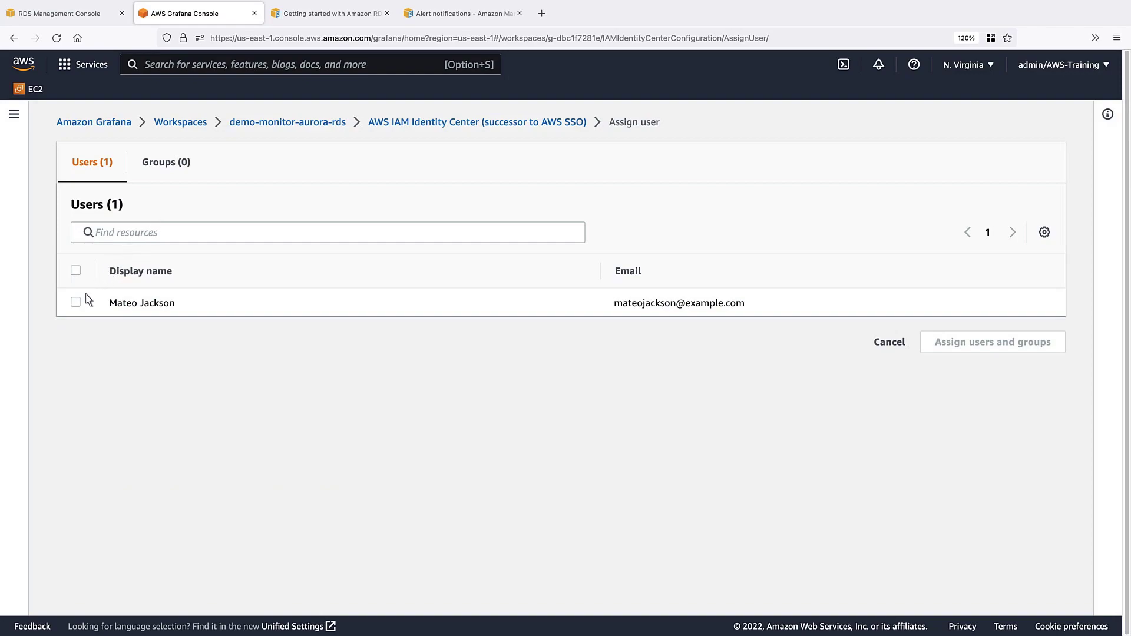
left_click(76, 302)
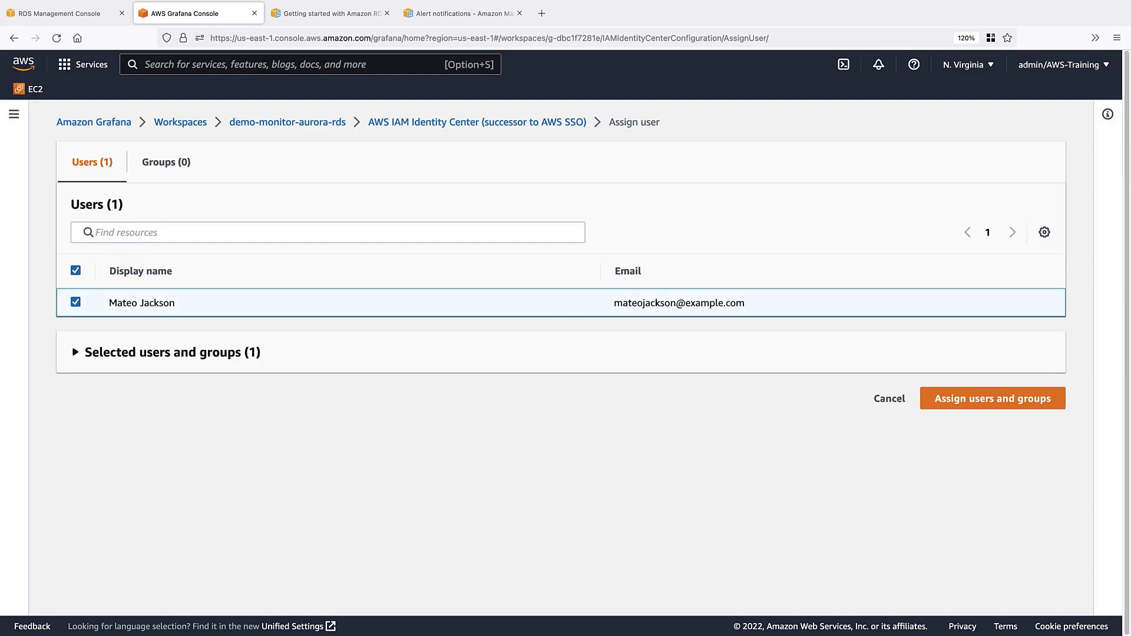
mouse_move(319, 337)
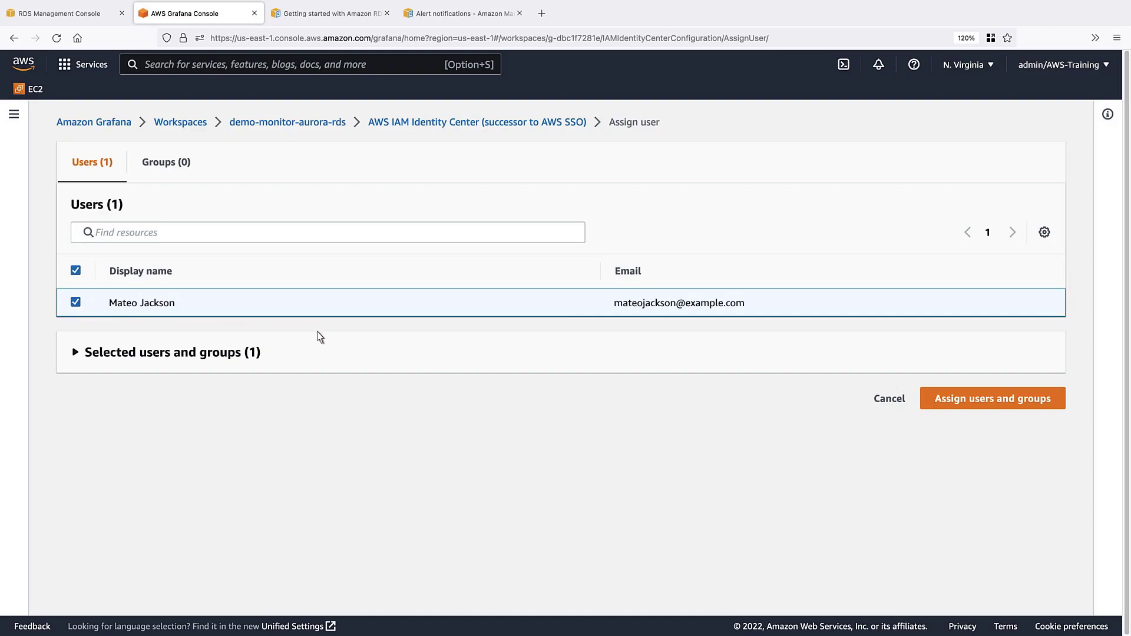
left_click(992, 398)
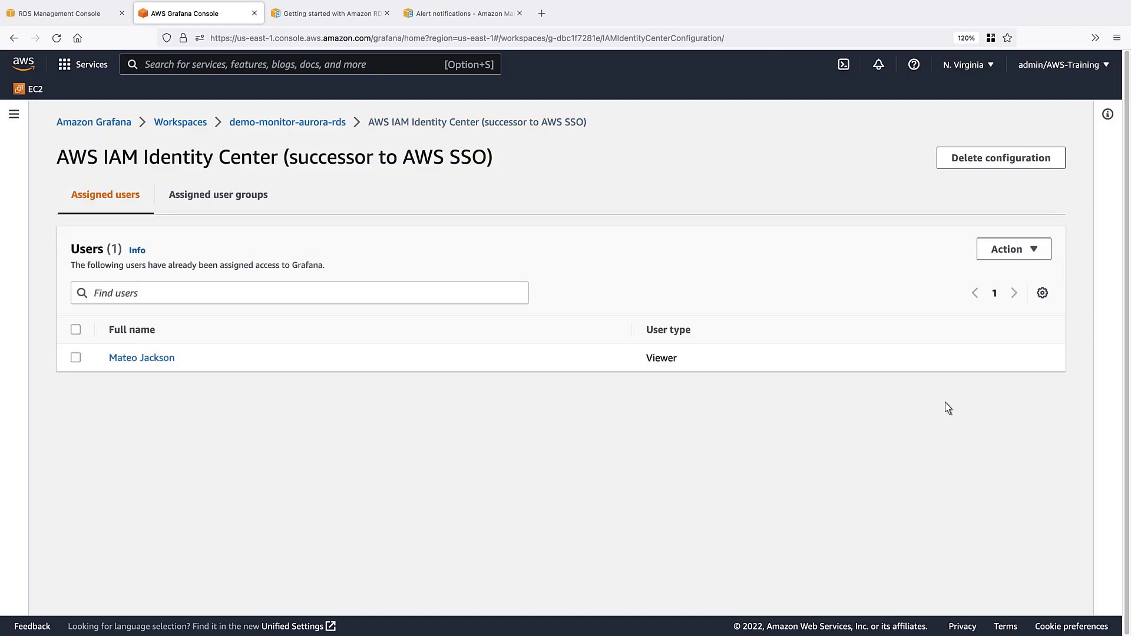
left_click(76, 357)
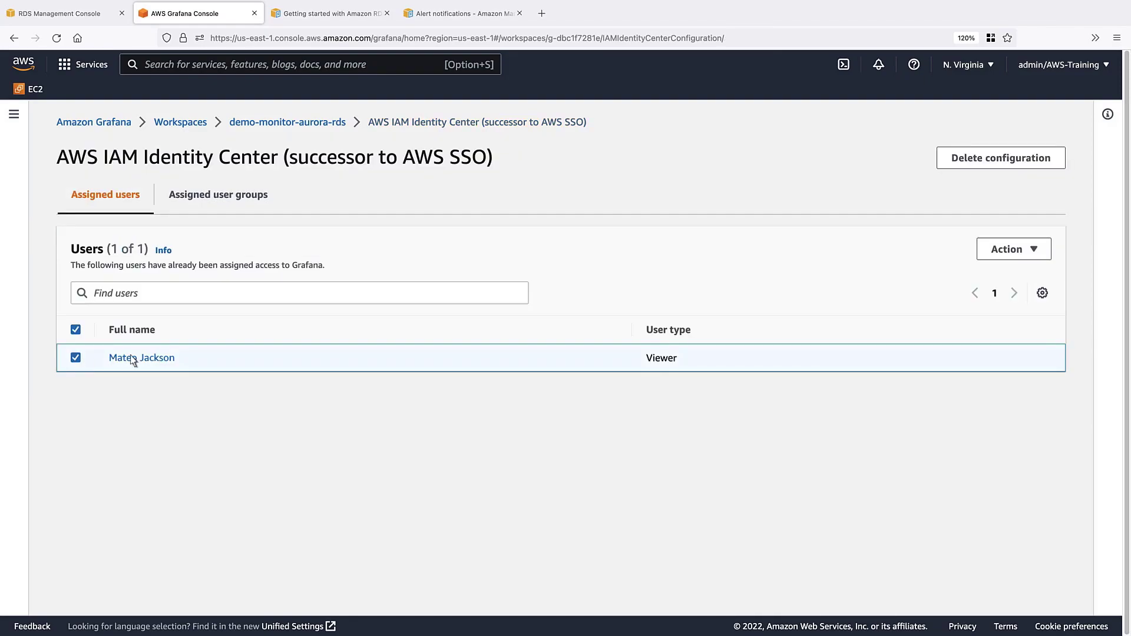
left_click(1013, 248)
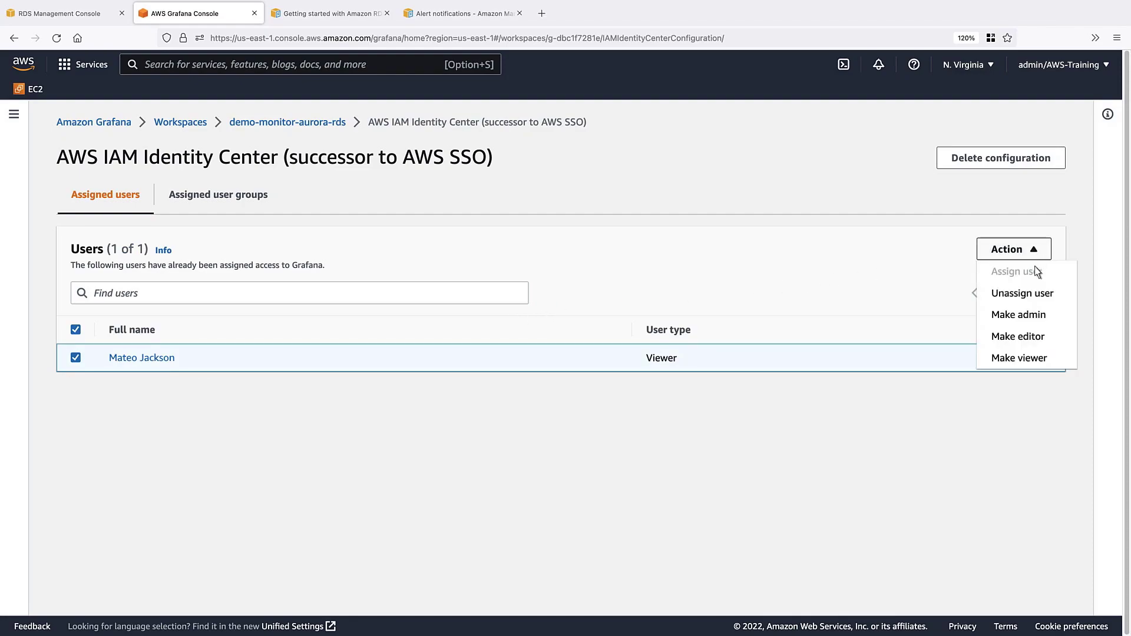
left_click(1019, 314)
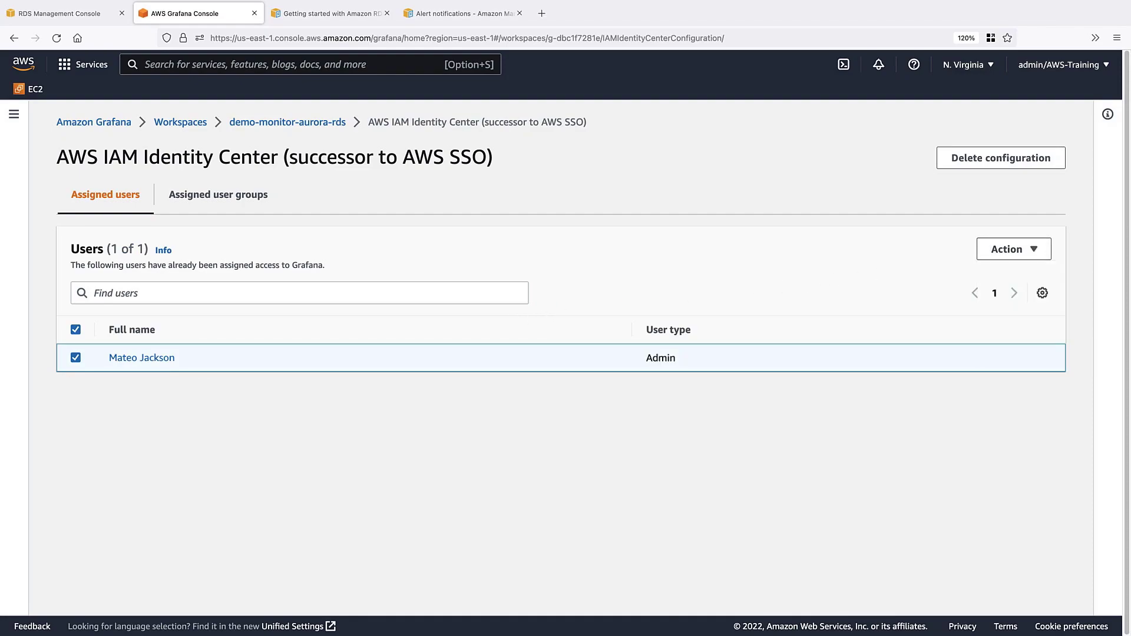
Open the workspace URL and sign in with AWS IAM Identity Center
left_click(287, 122)
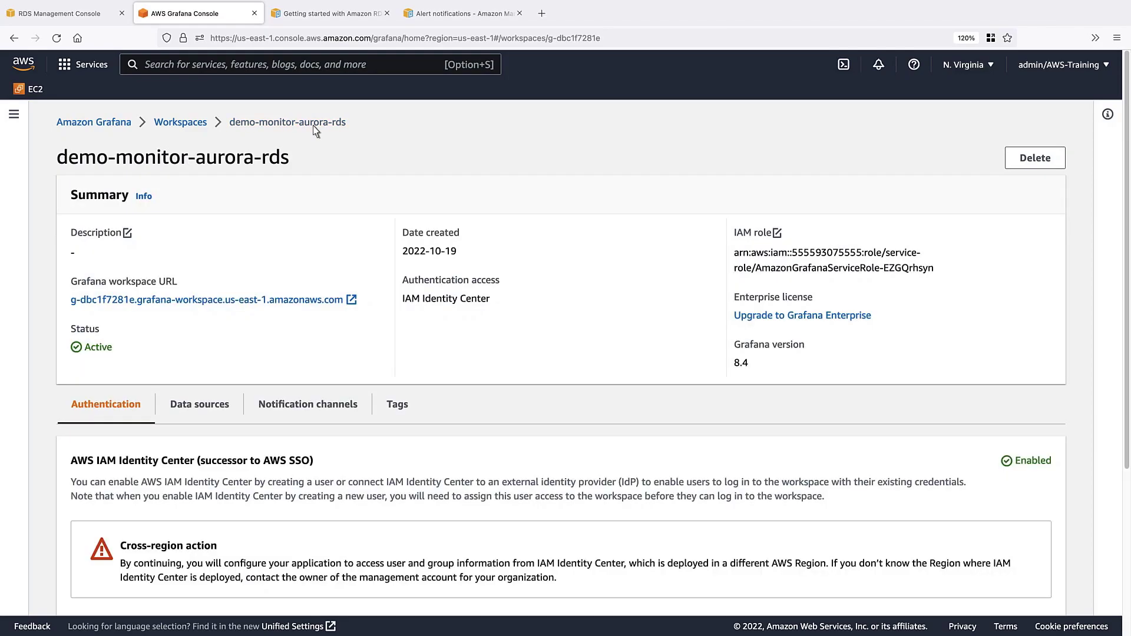
left_click(205, 299)
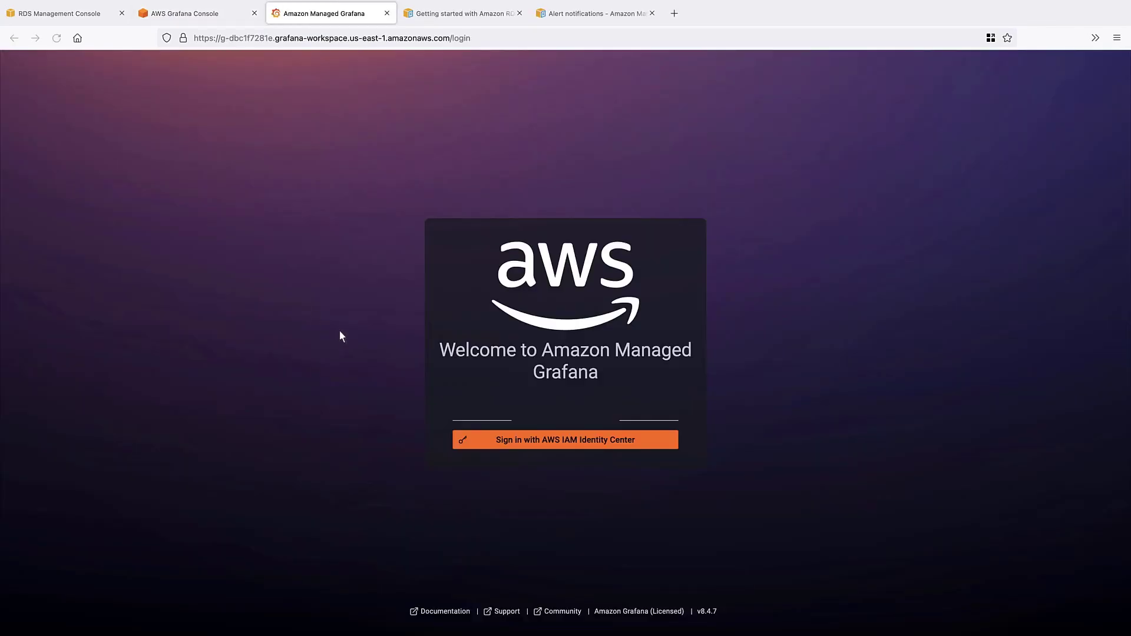
mouse_move(513, 450)
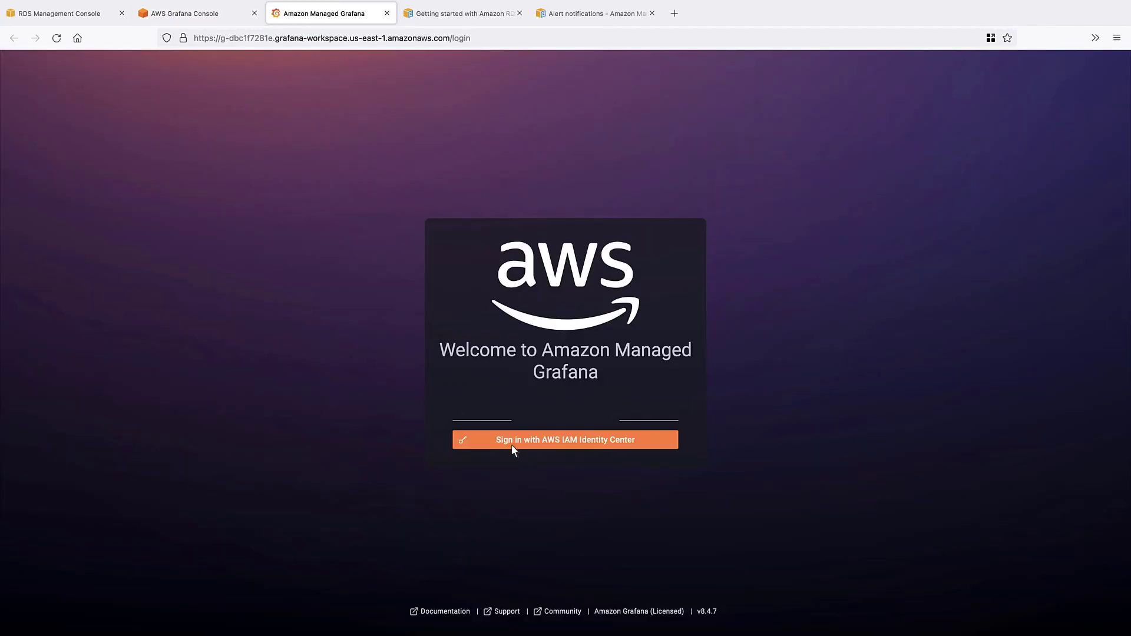
left_click(566, 440)
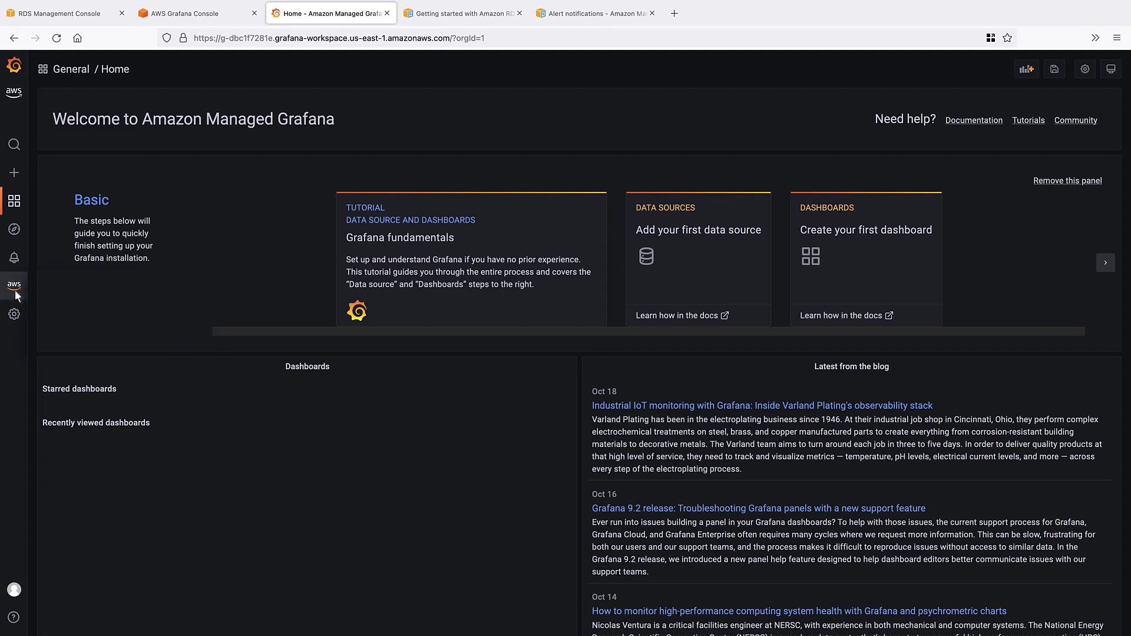
Add a CloudWatch data source for US East (N. Virginia) and Save & test it successfully
left_click(14, 285)
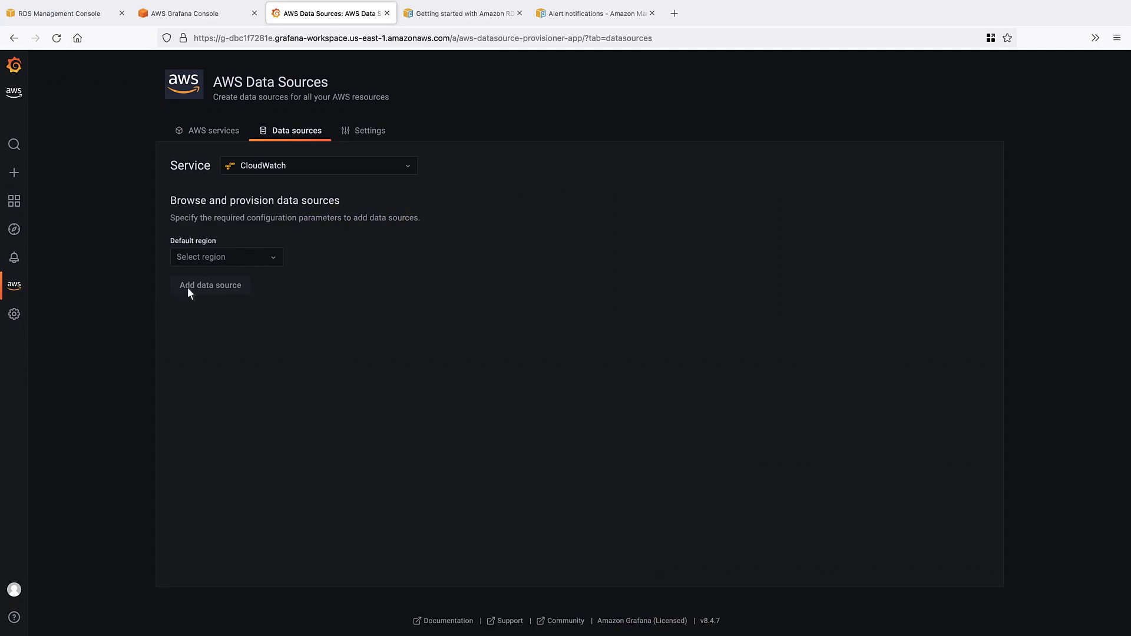
left_click(226, 257)
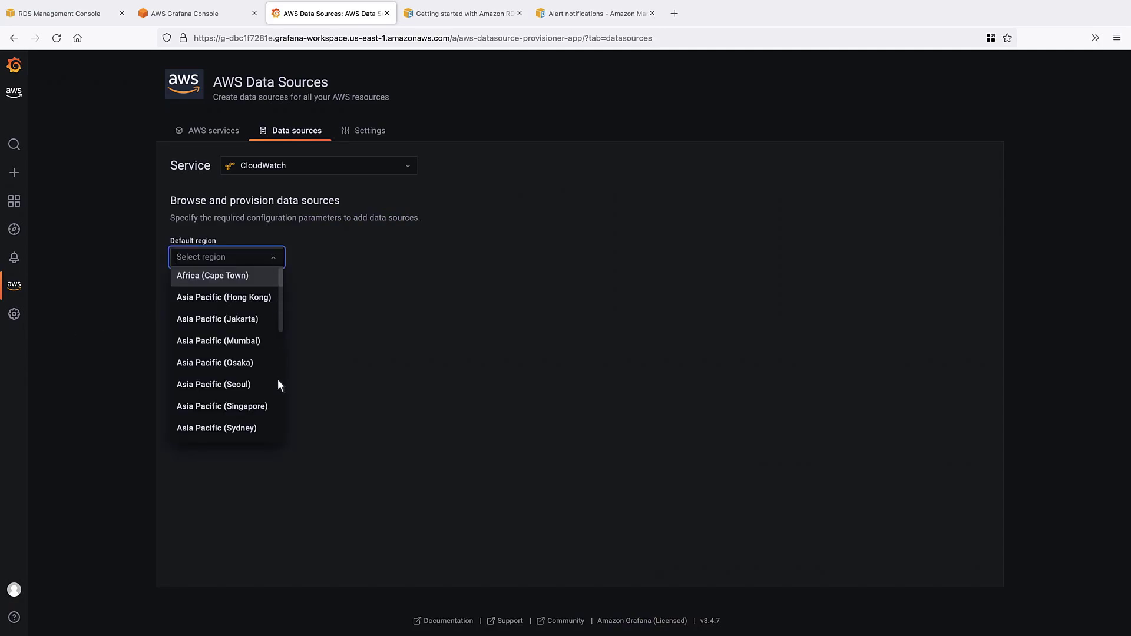
scroll("down", 3)
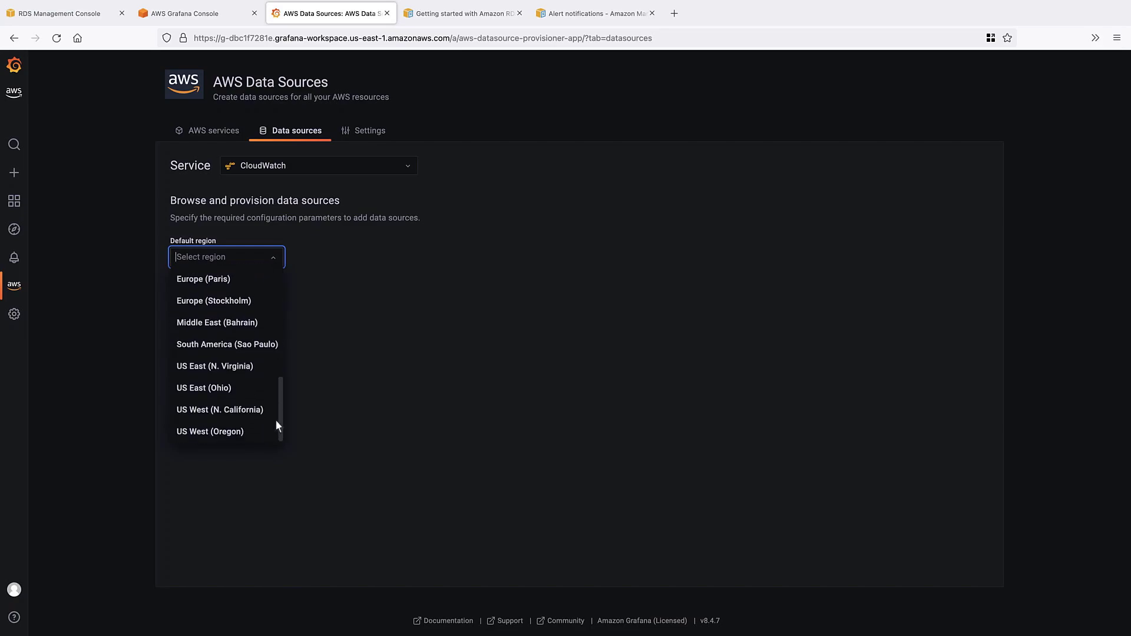
left_click(215, 366)
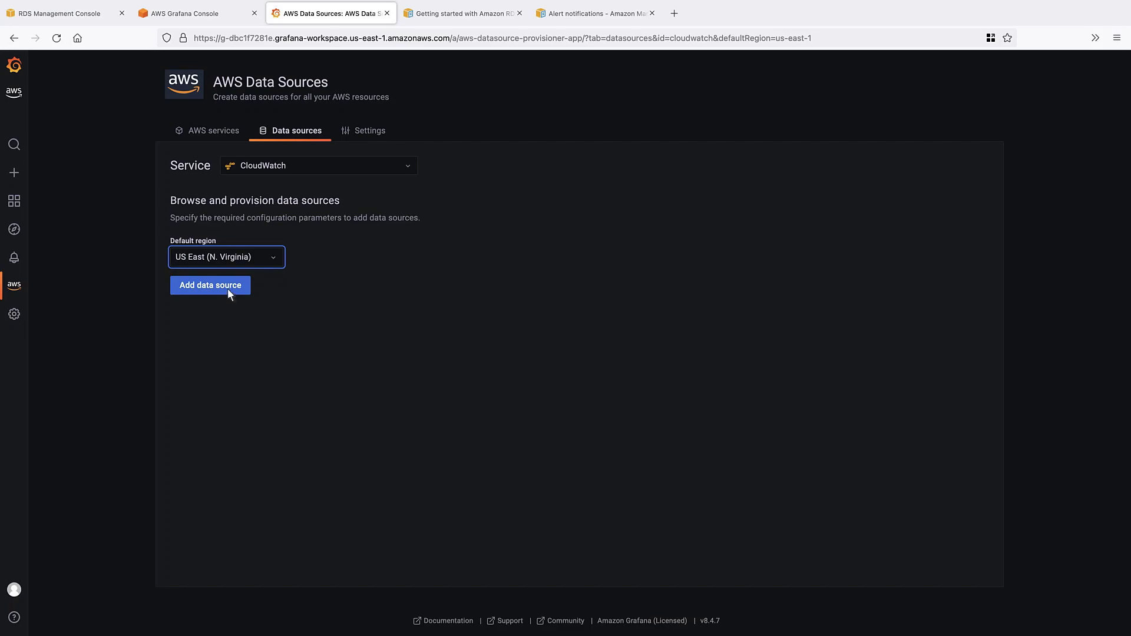
left_click(210, 285)
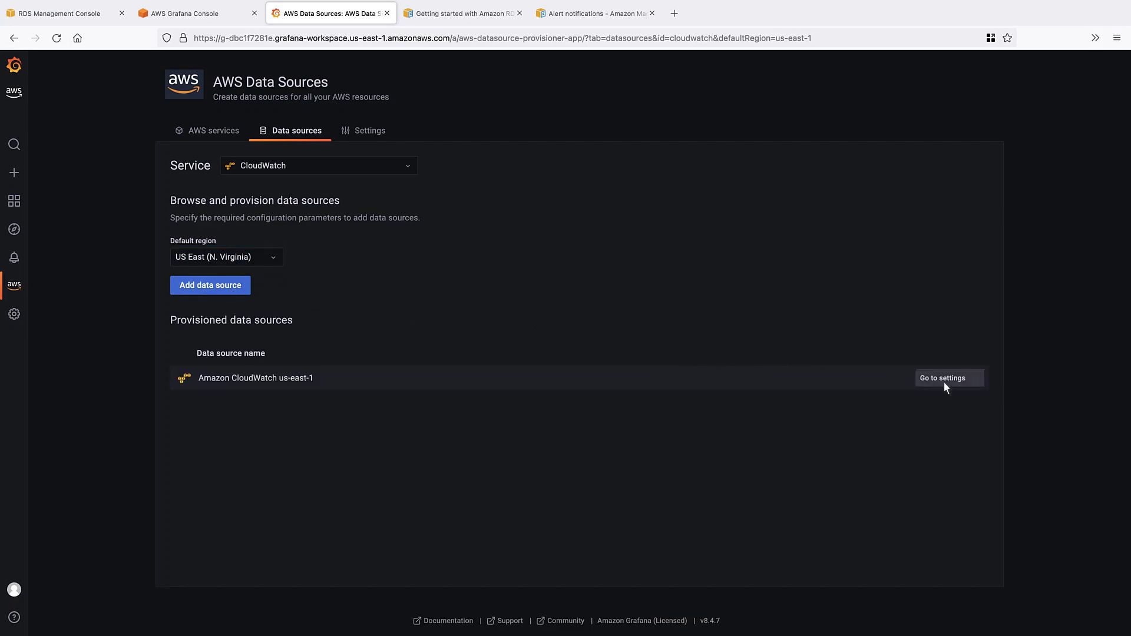
left_click(950, 377)
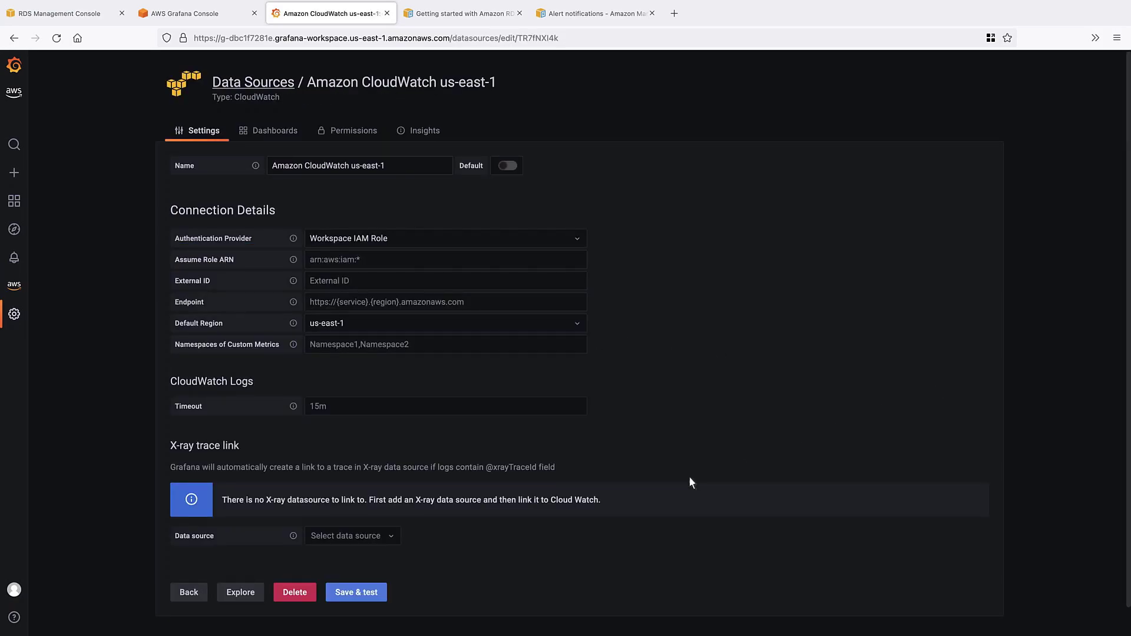
left_click(356, 592)
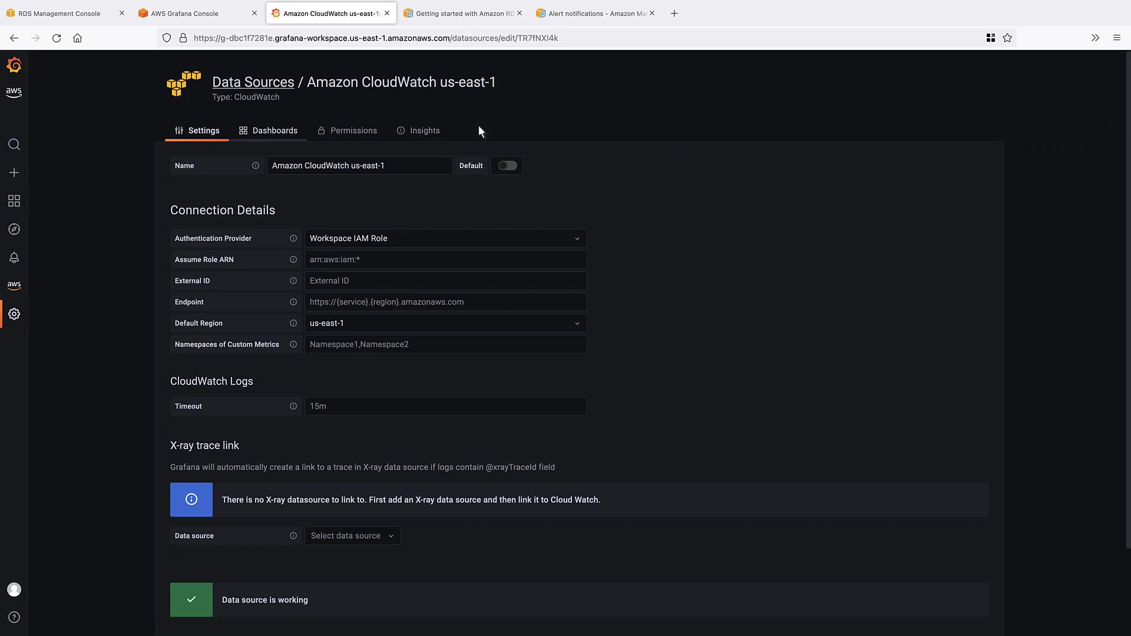
Import the bundled Amazon RDS dashboard from the CloudWatch data source's Dashboards list
left_click(274, 130)
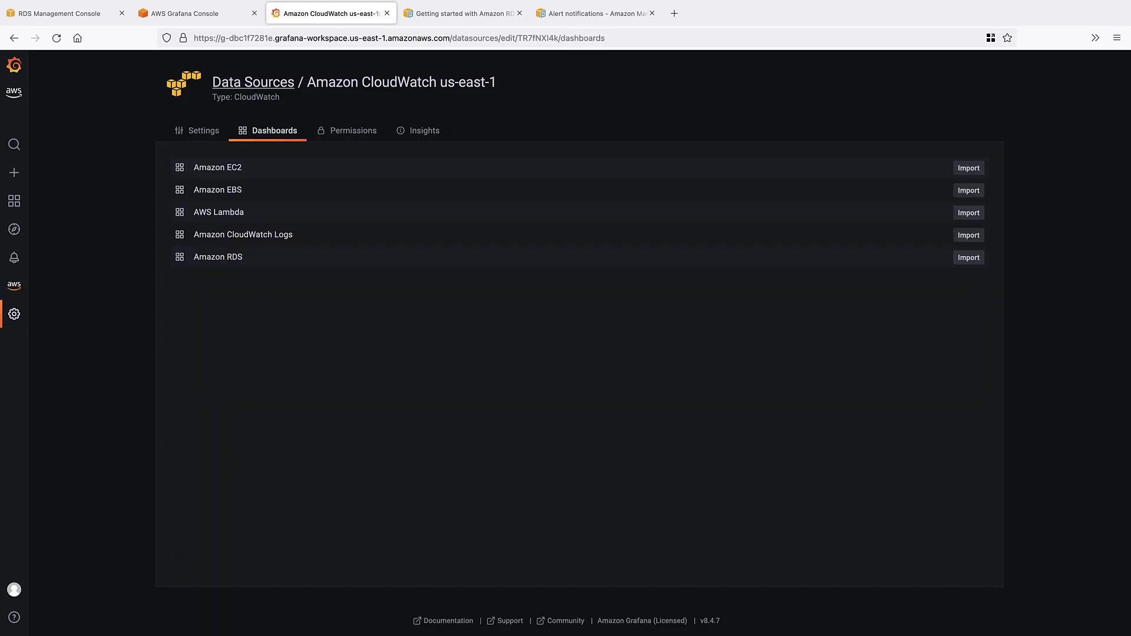
mouse_move(884, 250)
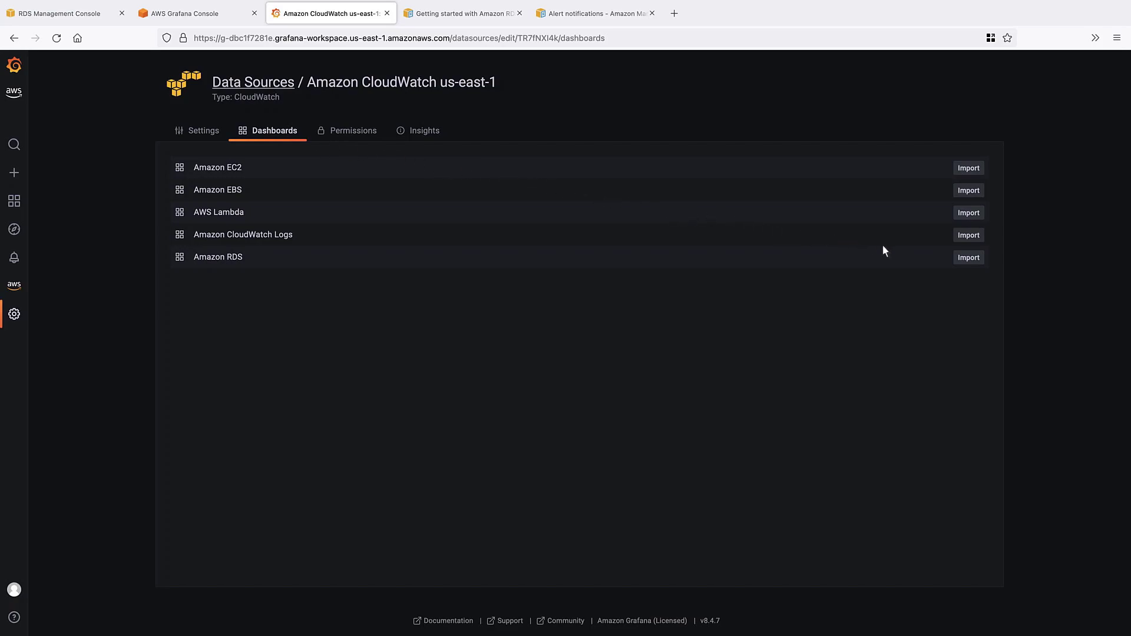
left_click(969, 257)
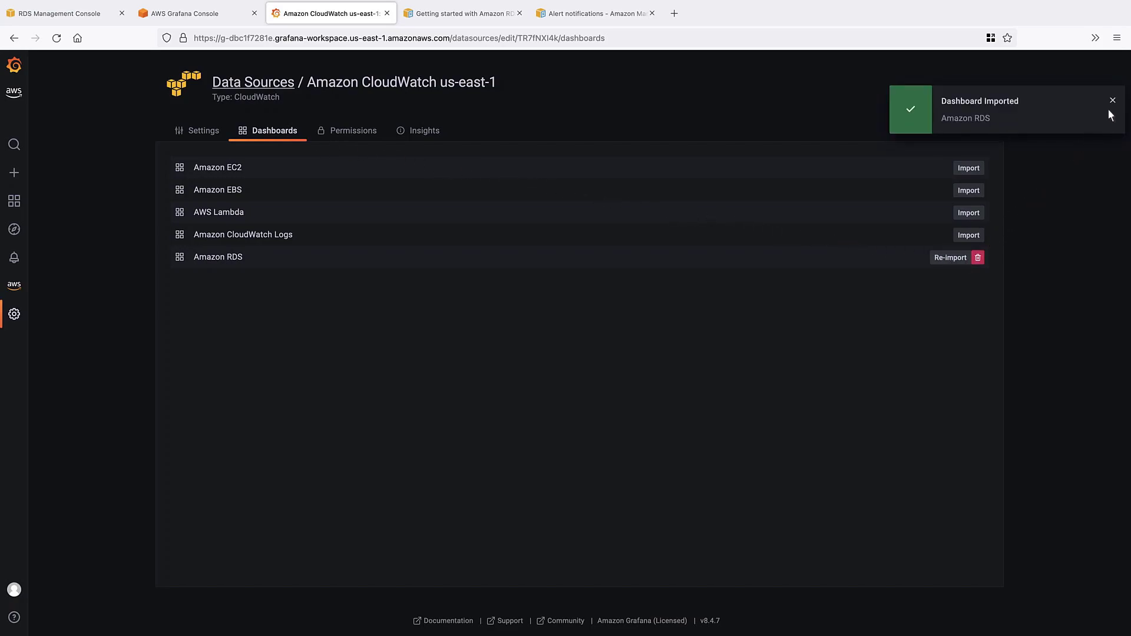
left_click(1113, 101)
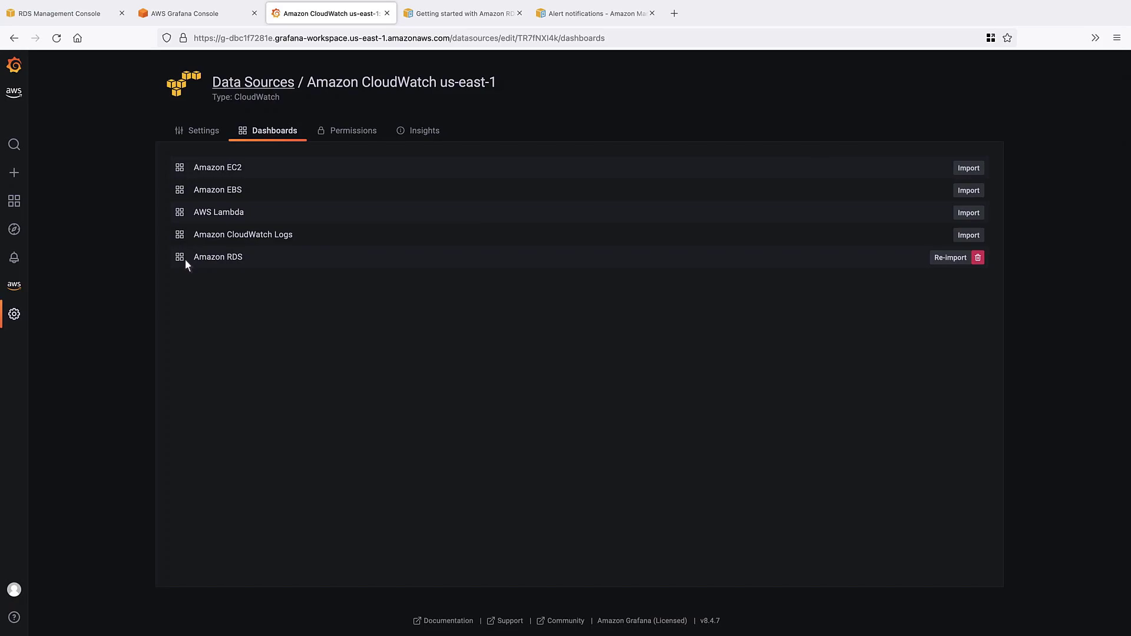
Open the Amazon RDS dashboard, collapse Cluster metrics and browse the Instance metrics panels
left_click(217, 257)
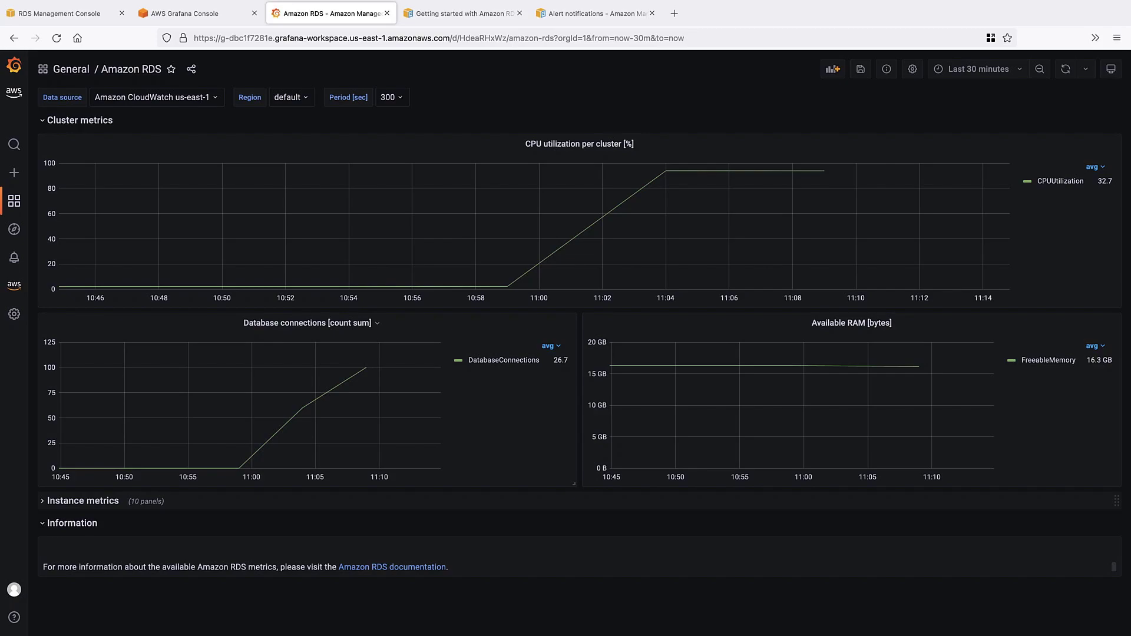
mouse_move(129, 210)
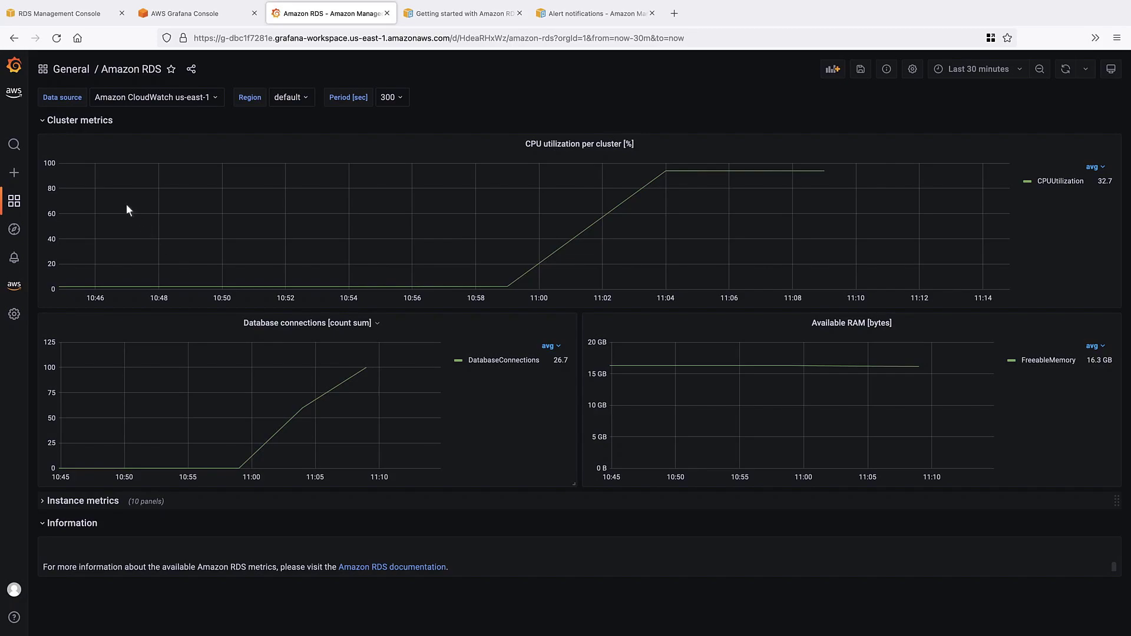
left_click(42, 121)
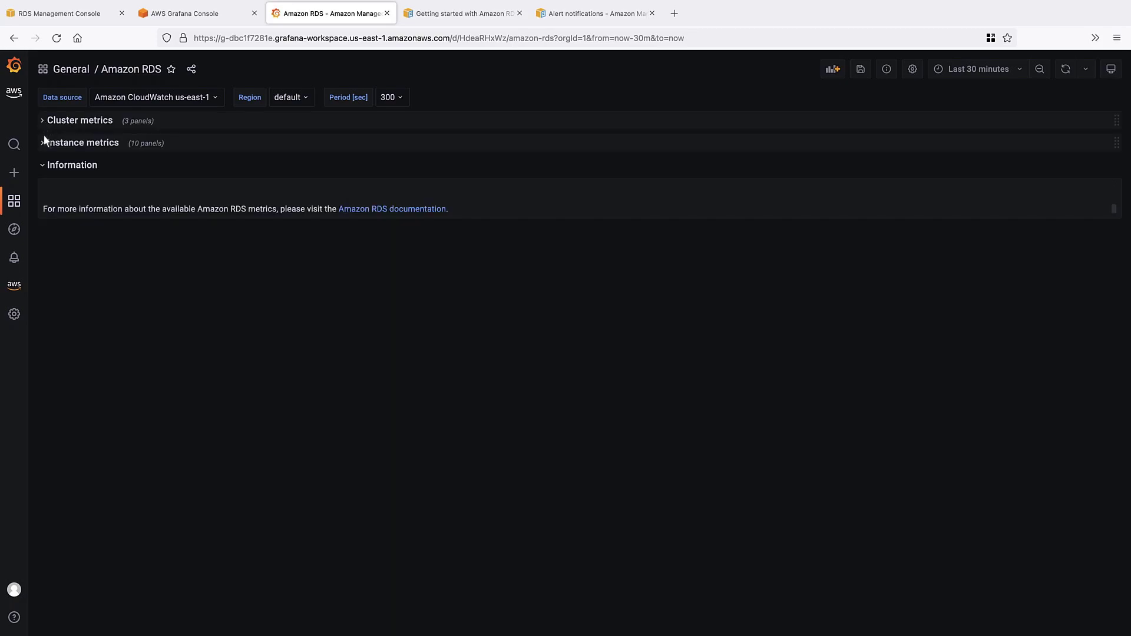
left_click(83, 143)
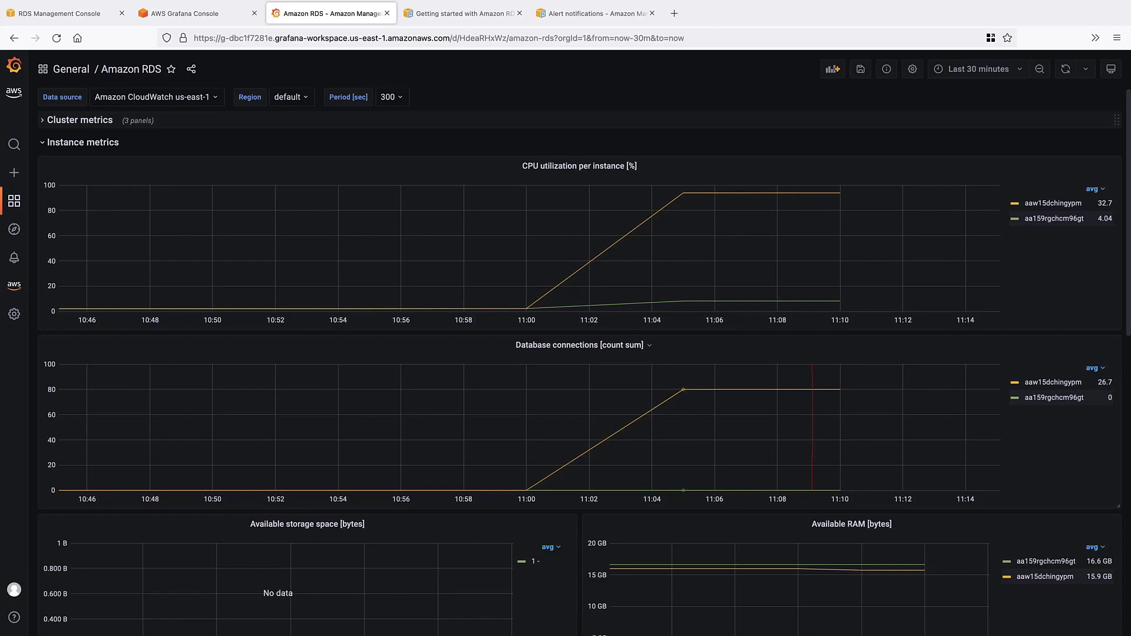
mouse_move(1124, 632)
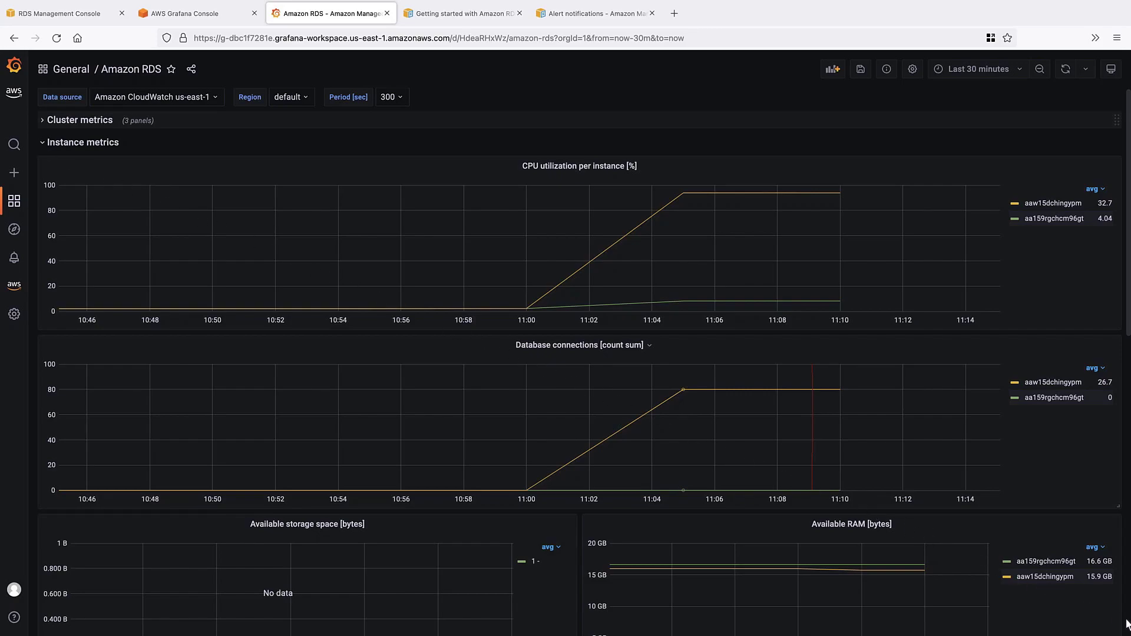
scroll("down", 3)
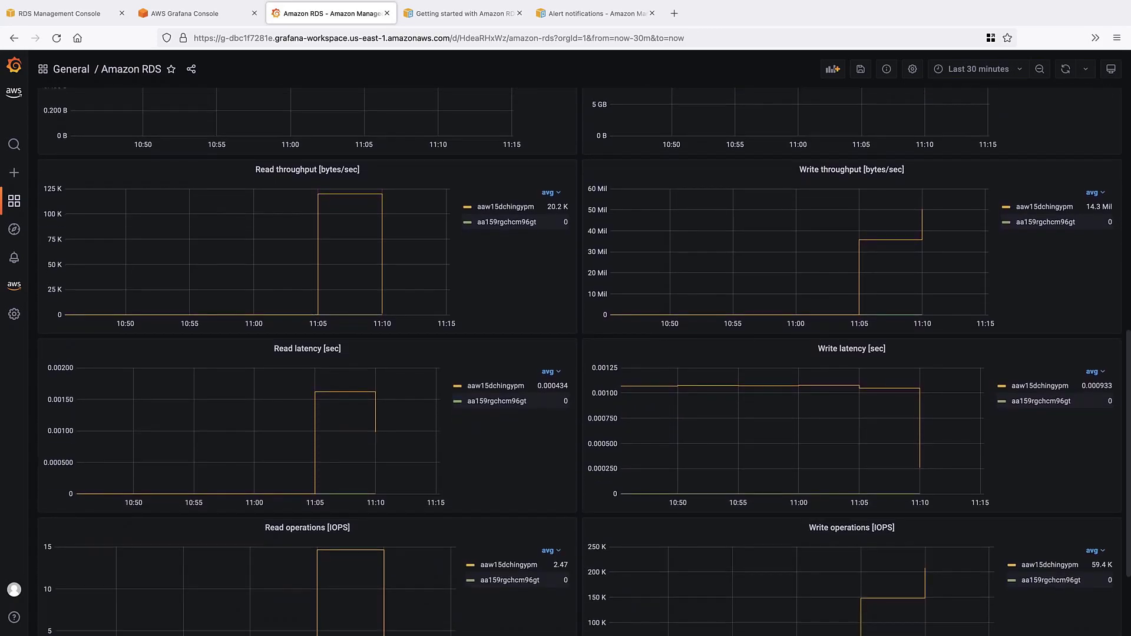
scroll("down", 3)
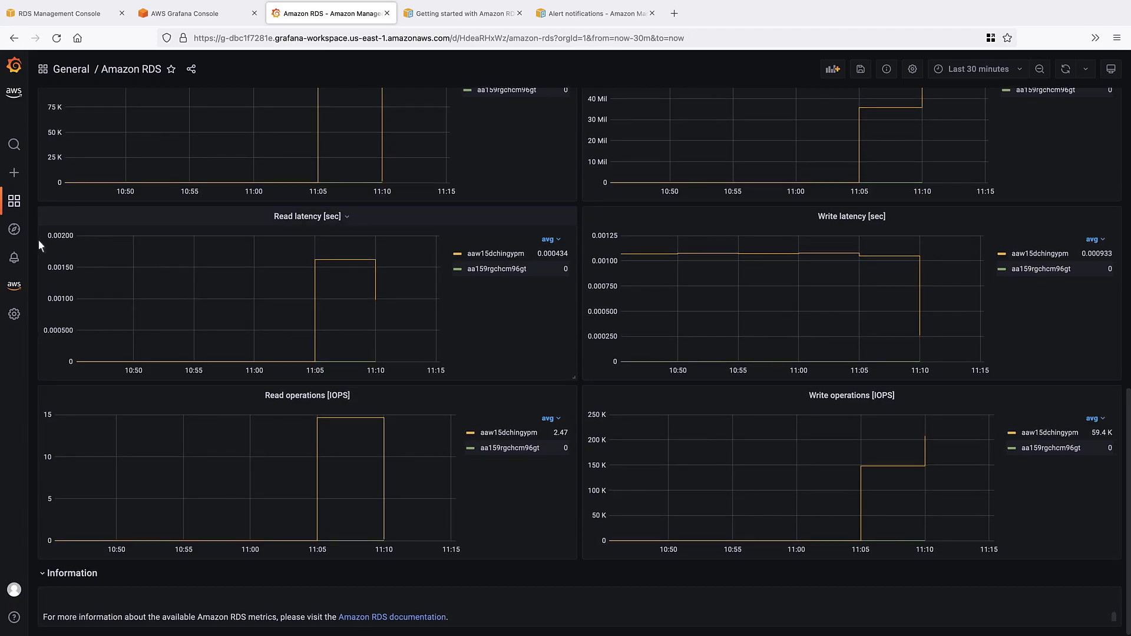
mouse_move(14, 230)
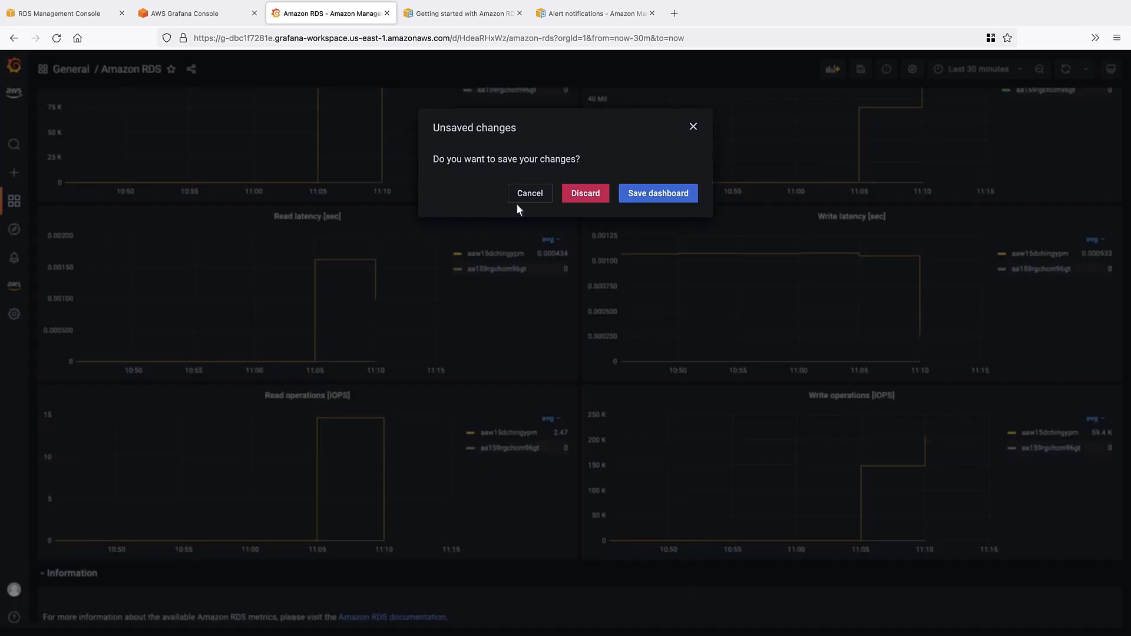
In Explore, graph the AWS/RDS namespace's CPUUtilization metric
left_click(585, 193)
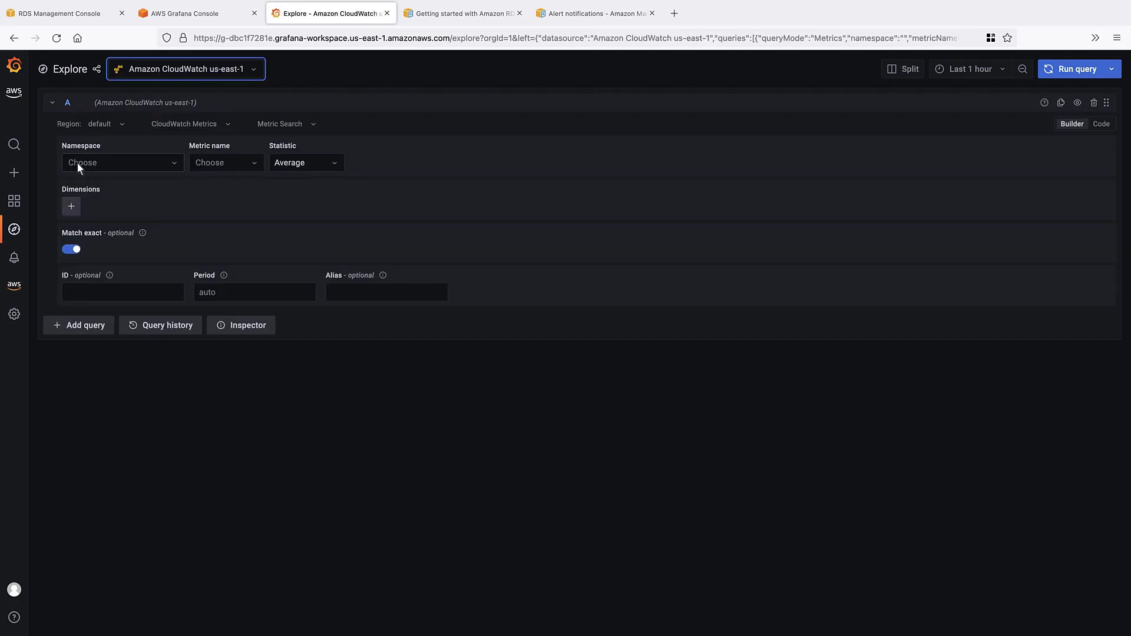
type("AWS/RDS")
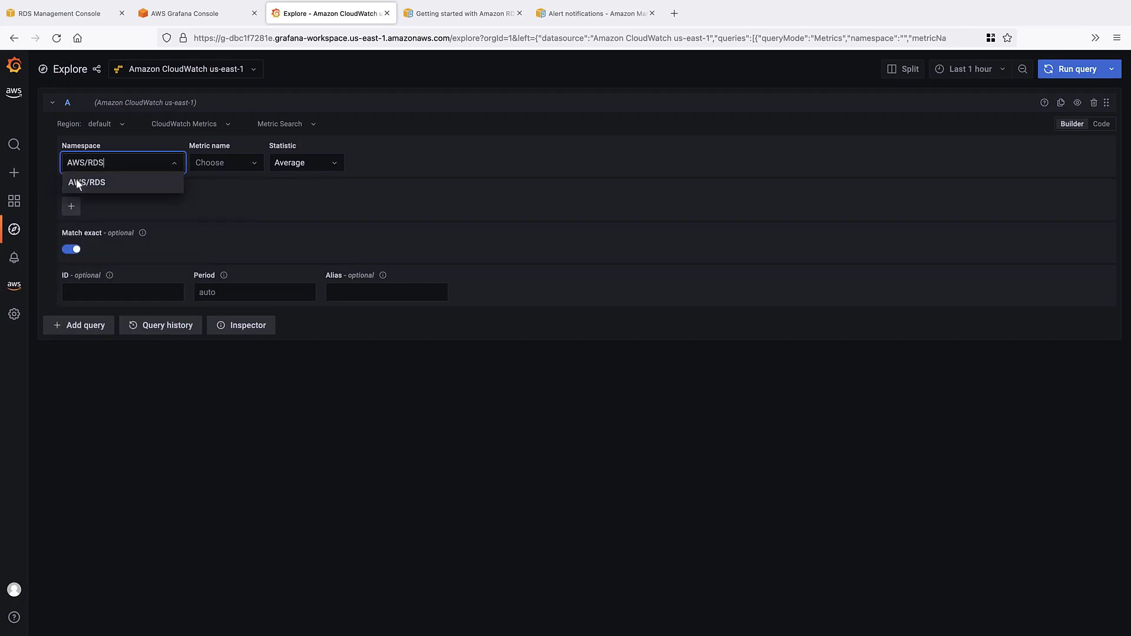
left_click(87, 182)
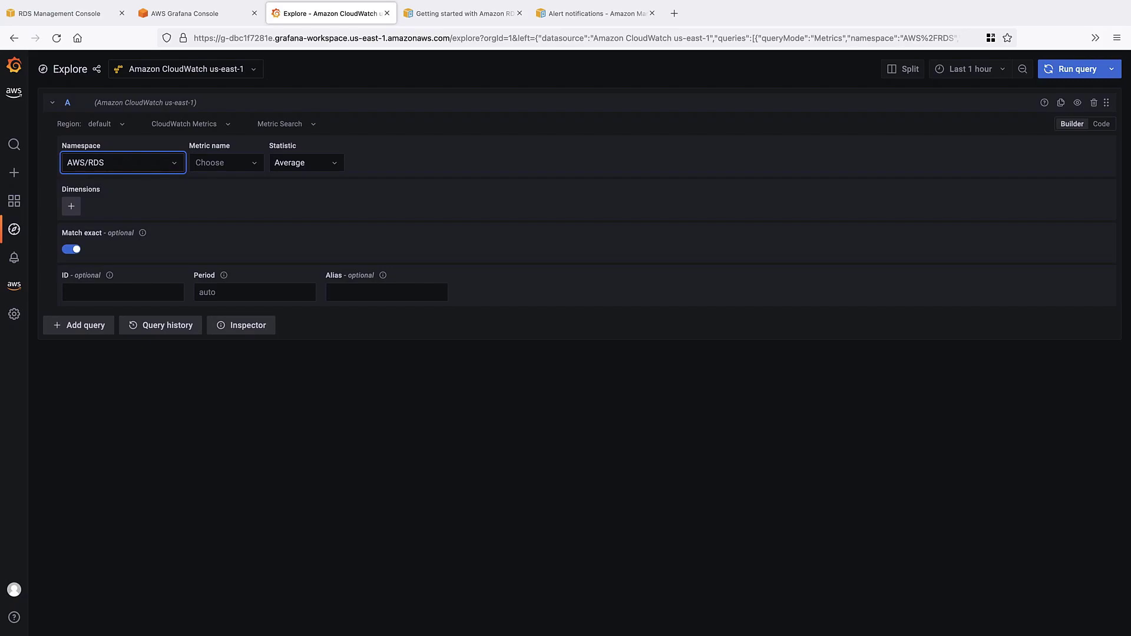
mouse_move(200, 170)
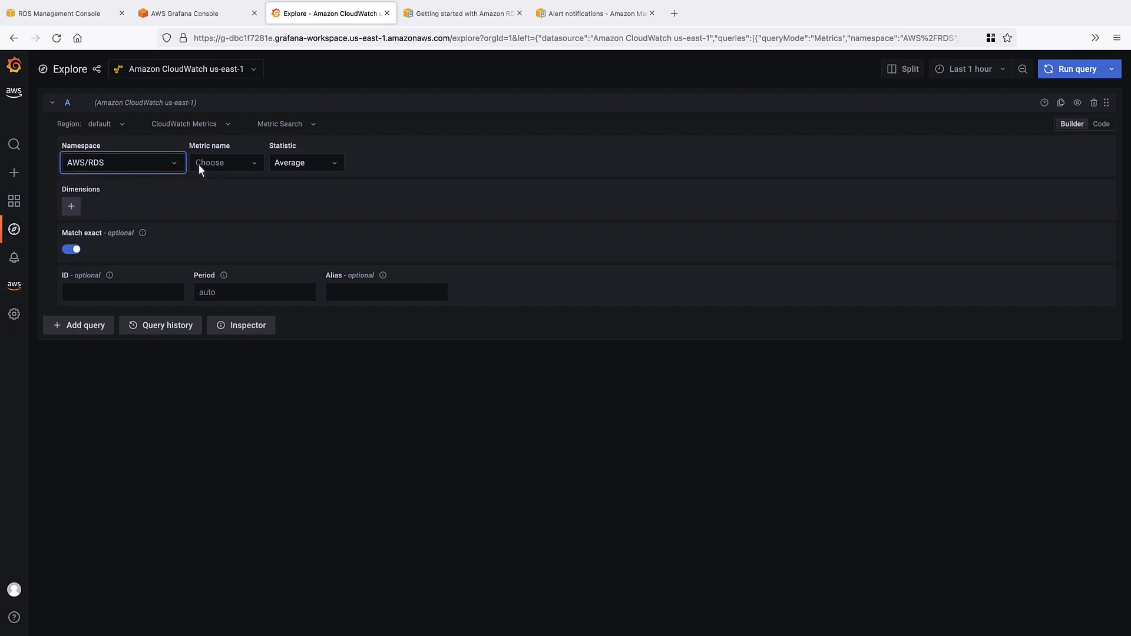
type("CPU")
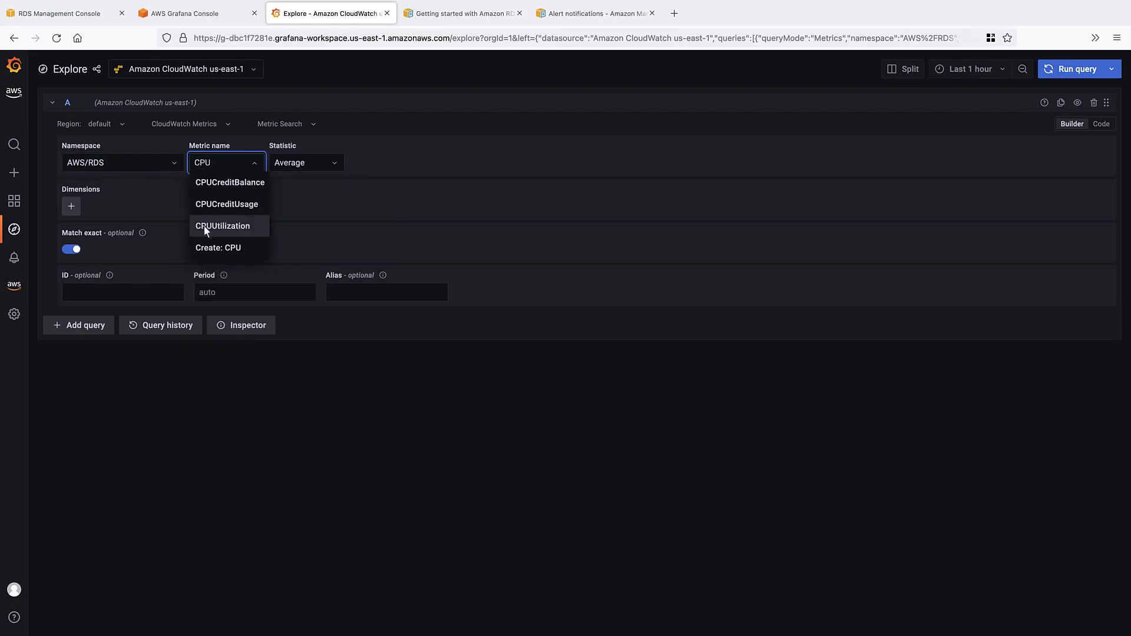
left_click(222, 226)
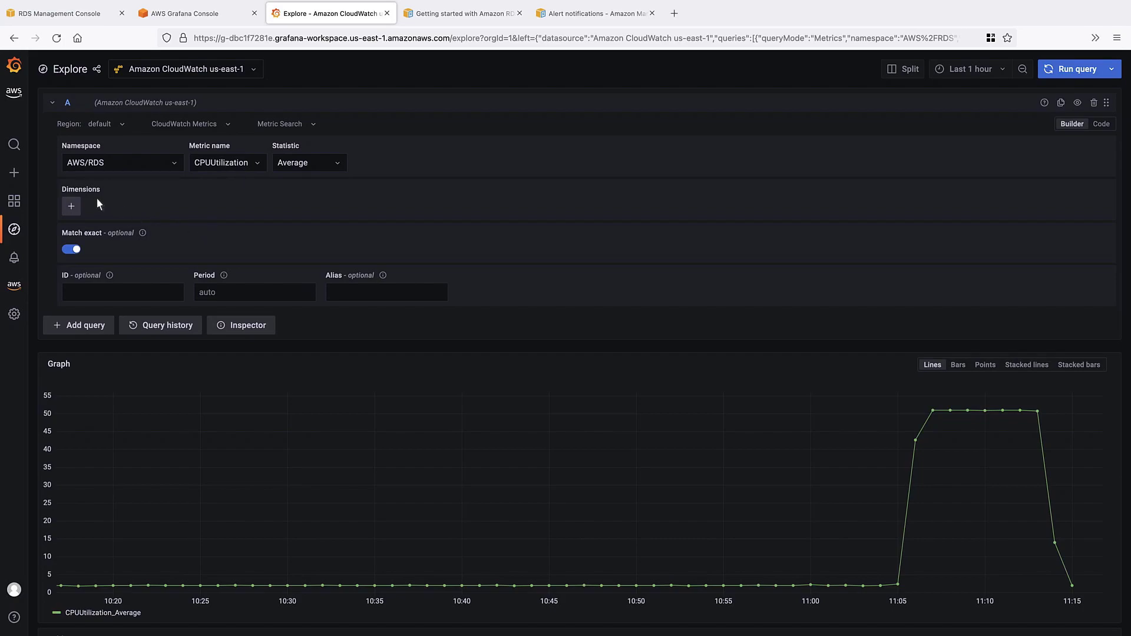
Create a new dashboard and add a new panel to it
left_click(13, 173)
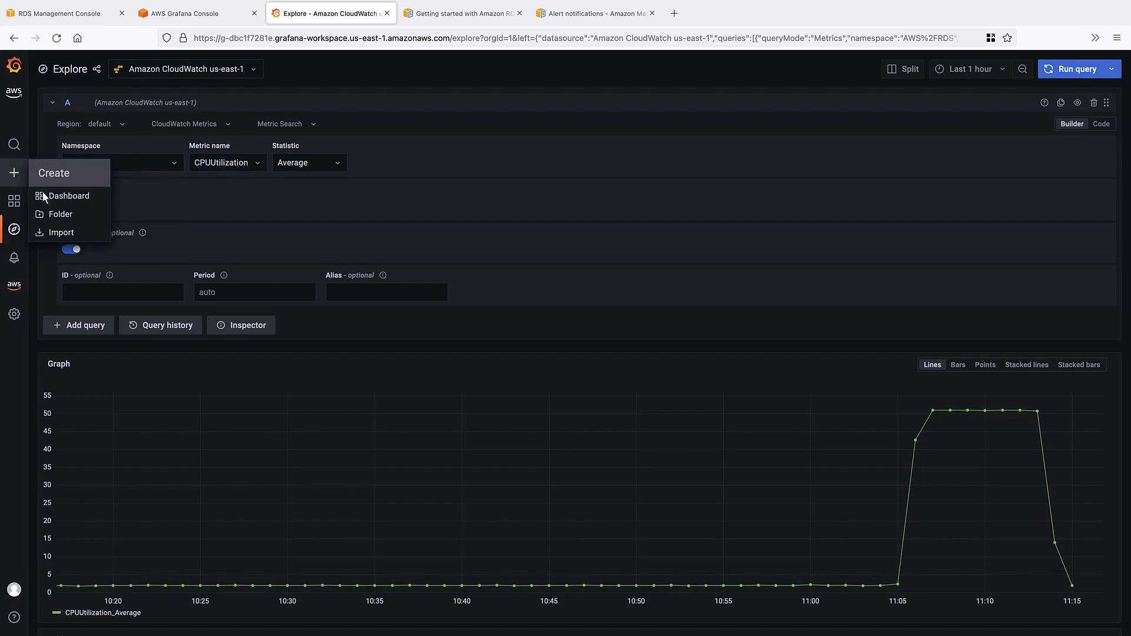
left_click(69, 195)
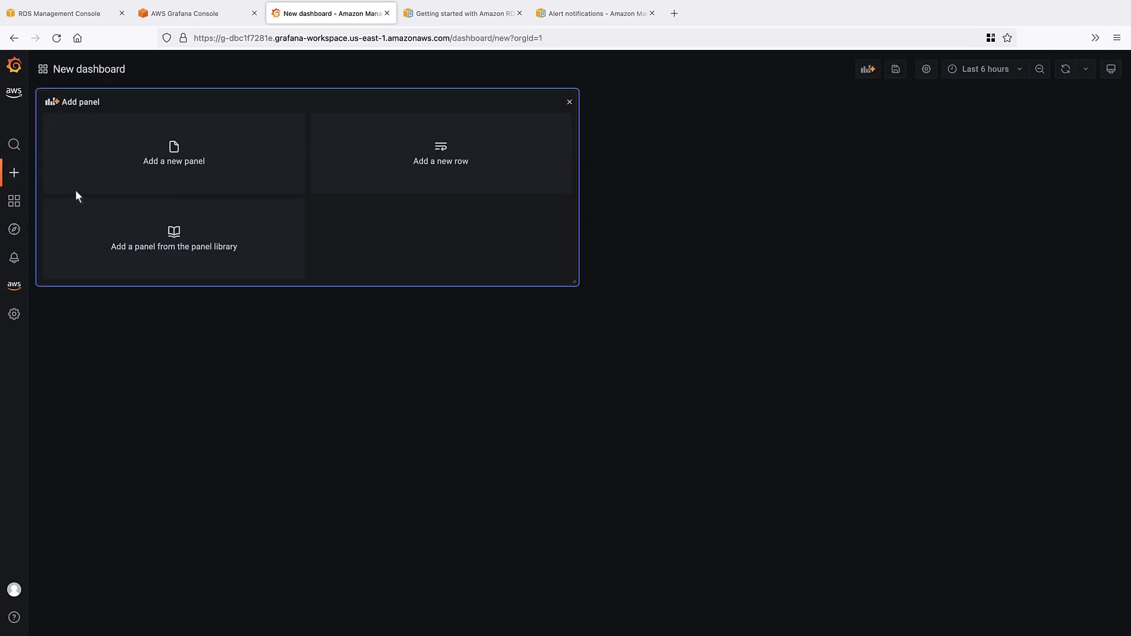
left_click(174, 153)
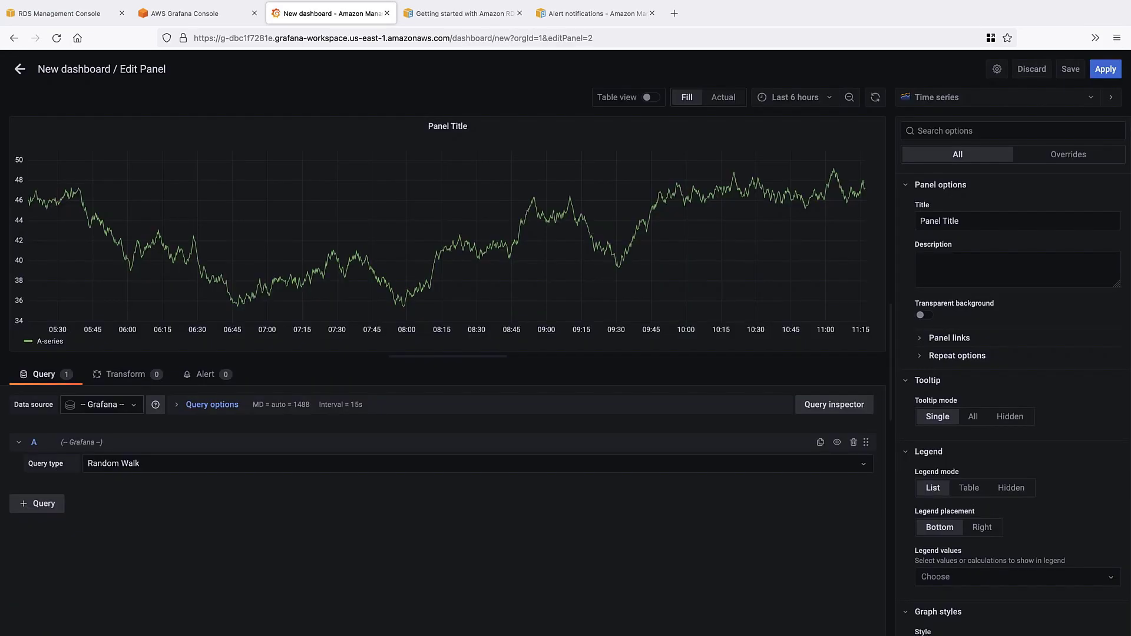
mouse_move(140, 374)
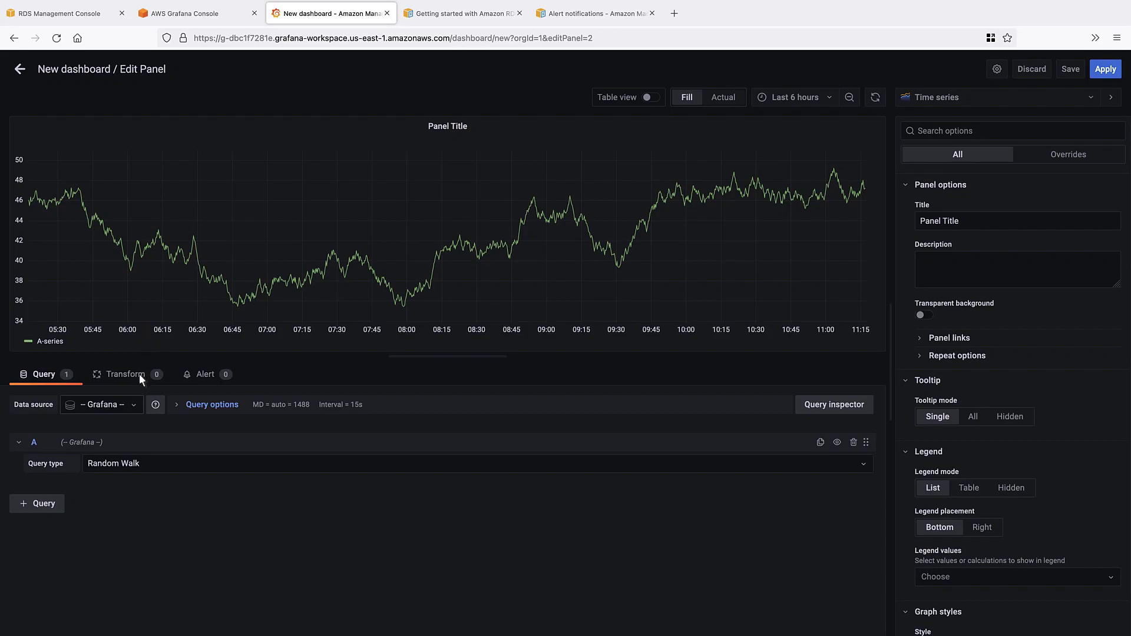
Query CloudWatch us-east-1 for the AWS/RDS CPUUtilization metric in the panel
left_click(101, 404)
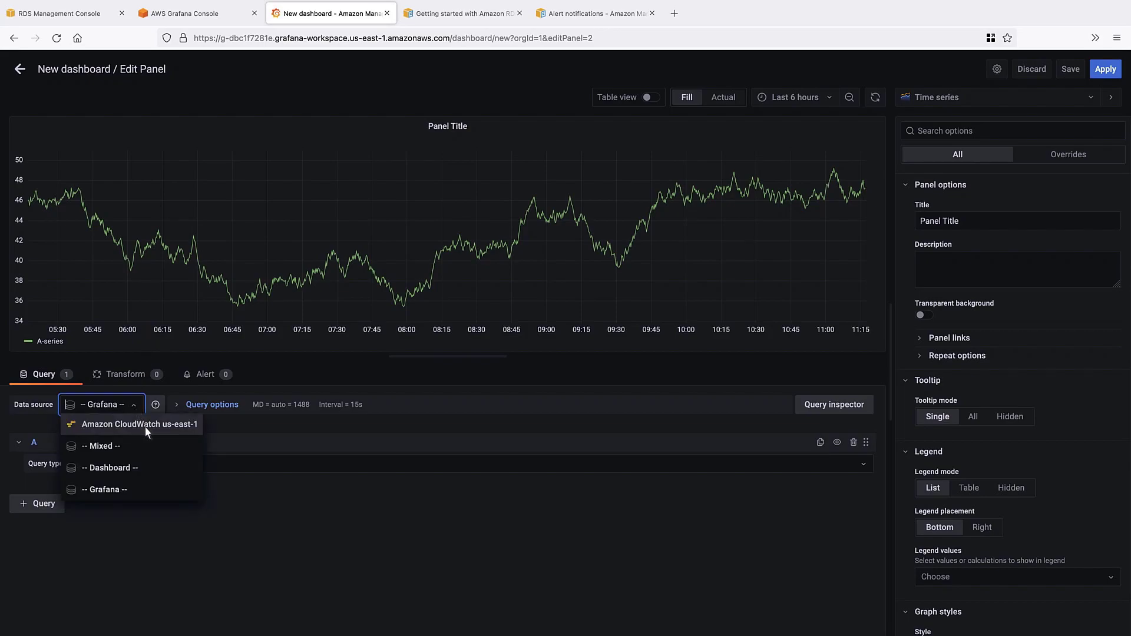
left_click(139, 424)
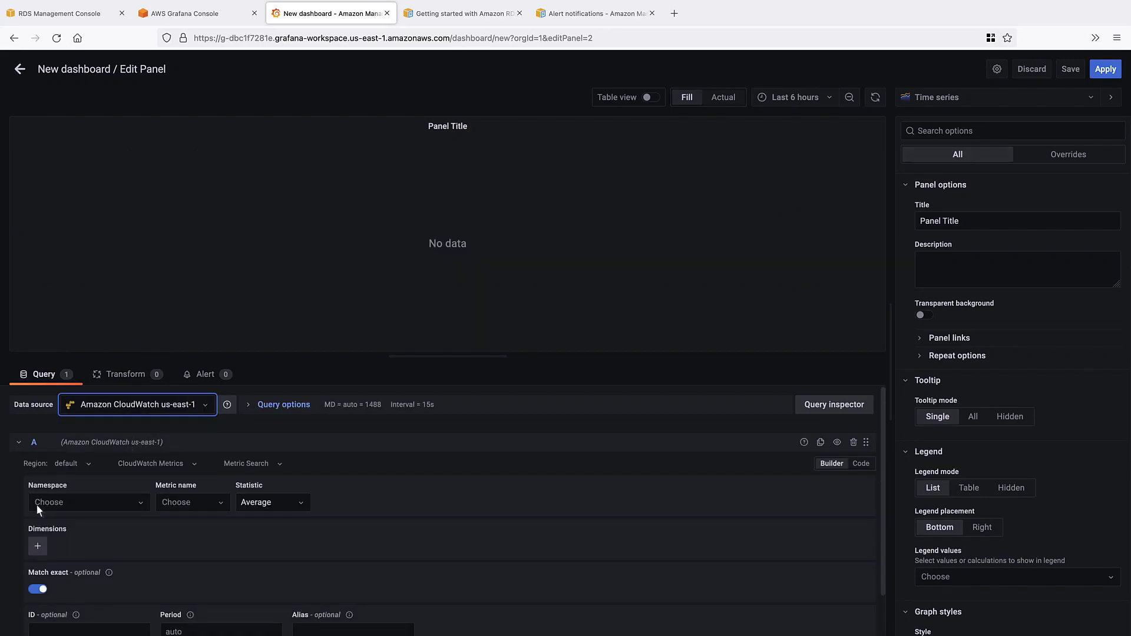
left_click(88, 503)
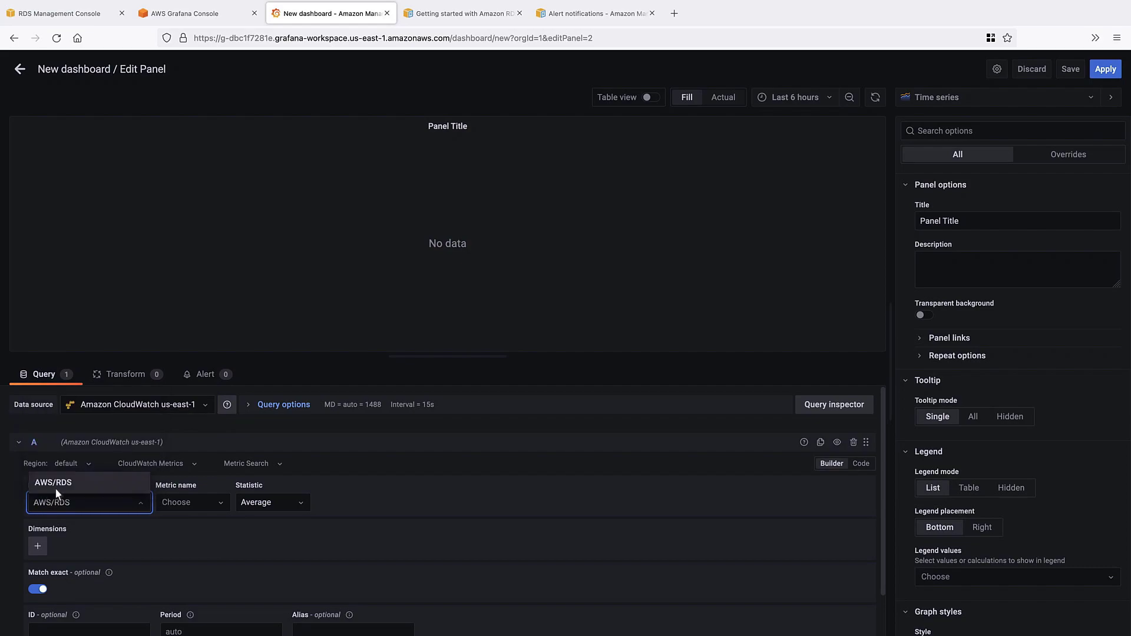
left_click(54, 482)
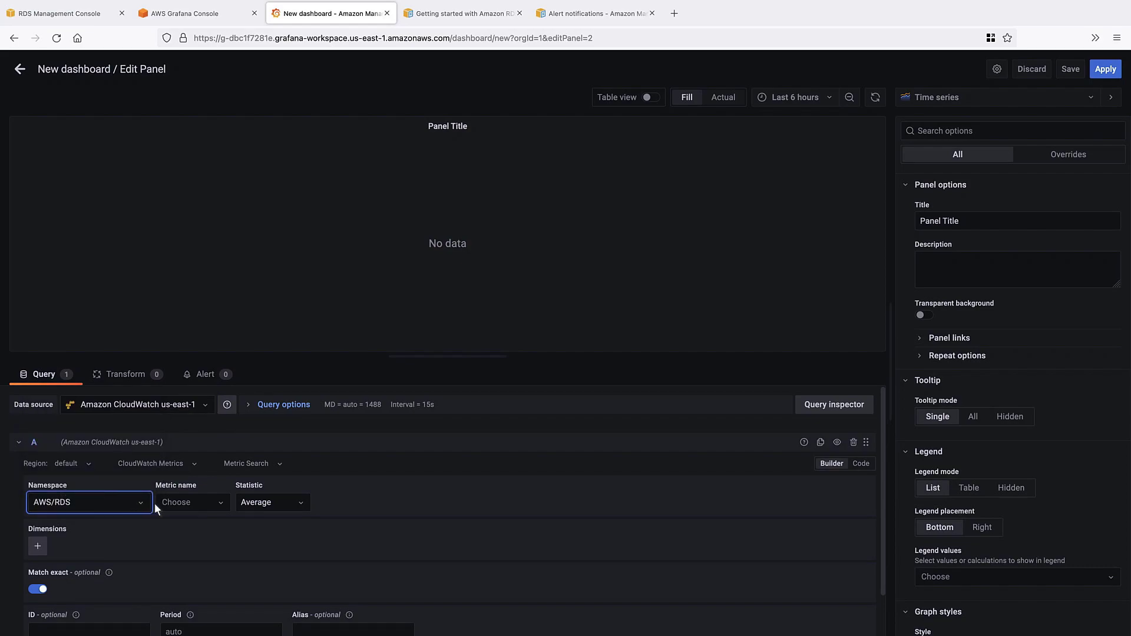
type("CPU")
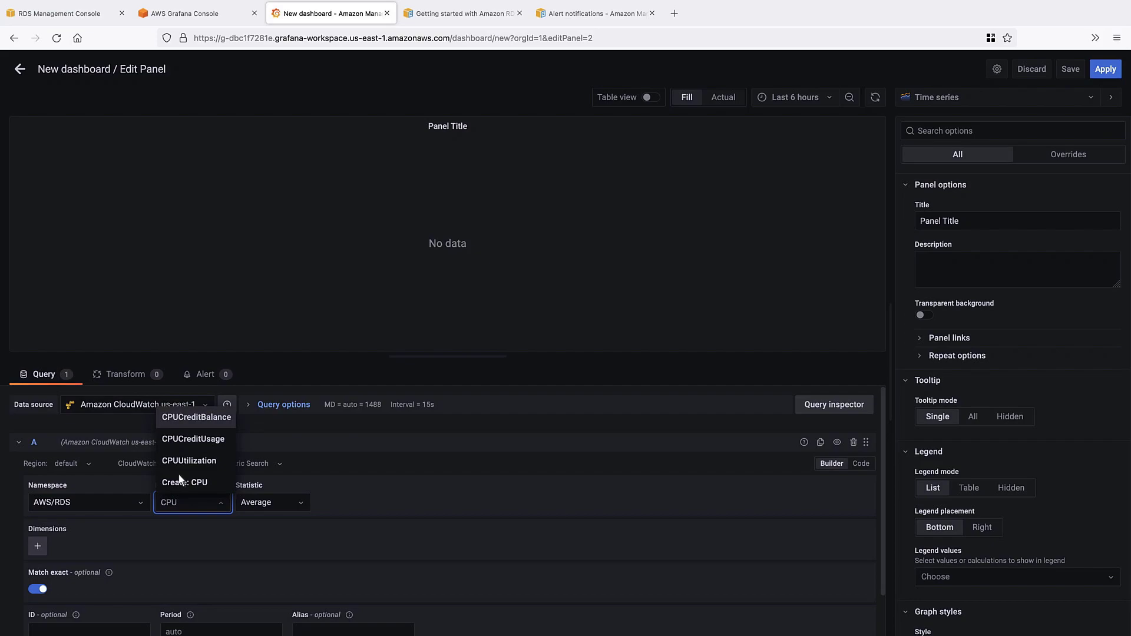
left_click(189, 461)
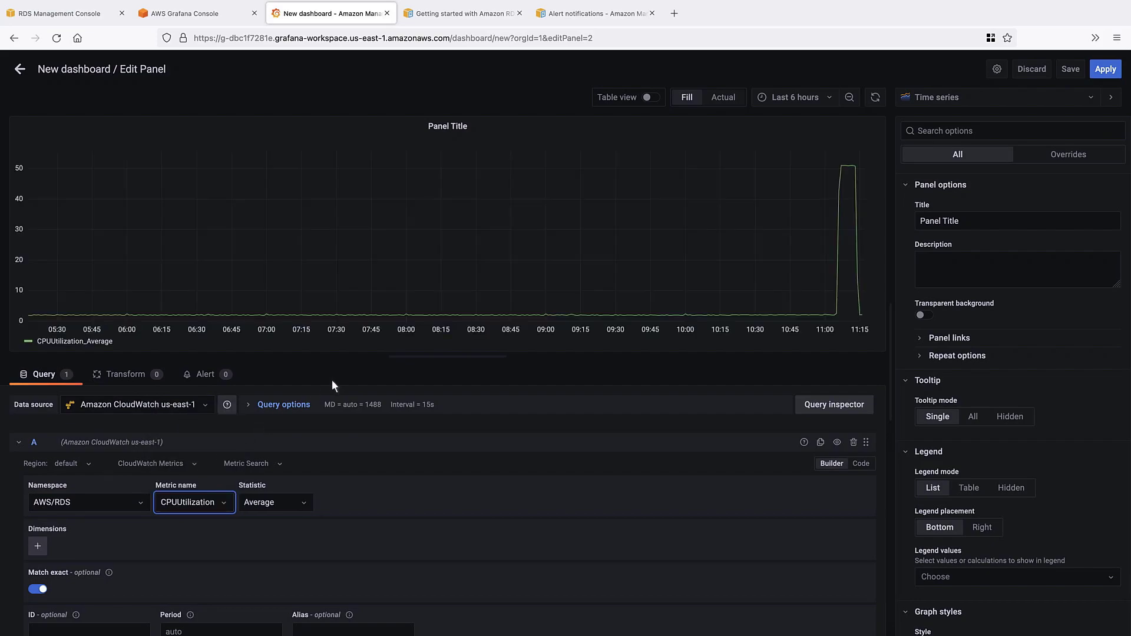
Set the range to Last 1 hour, title the panel CPU Utilization and apply it
left_click(795, 97)
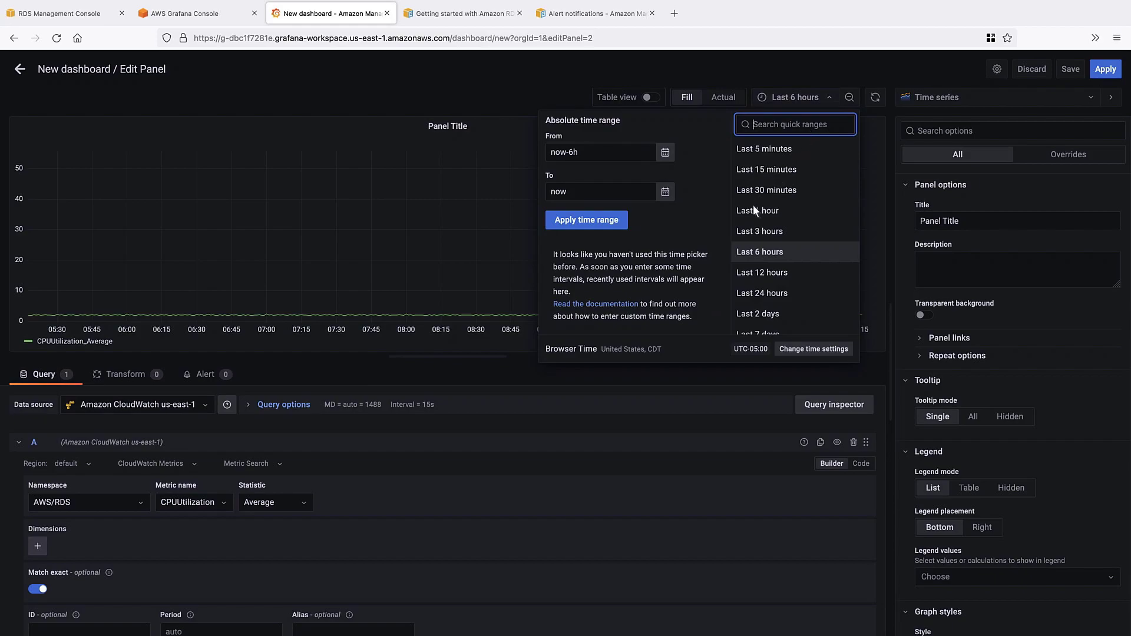
left_click(757, 210)
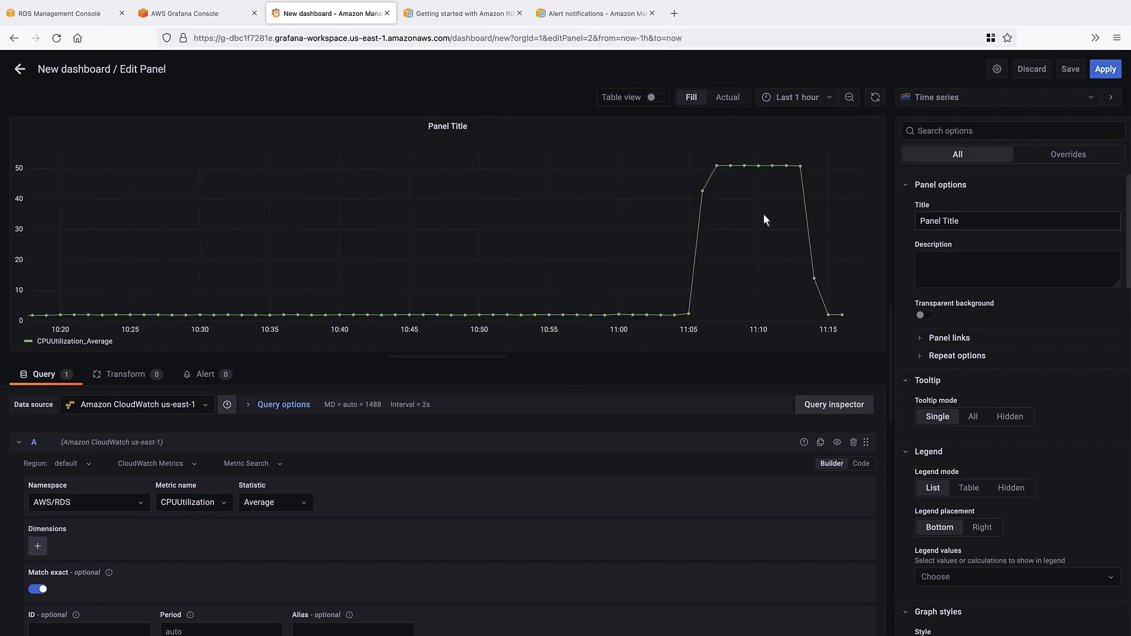
type("CPU Utllization")
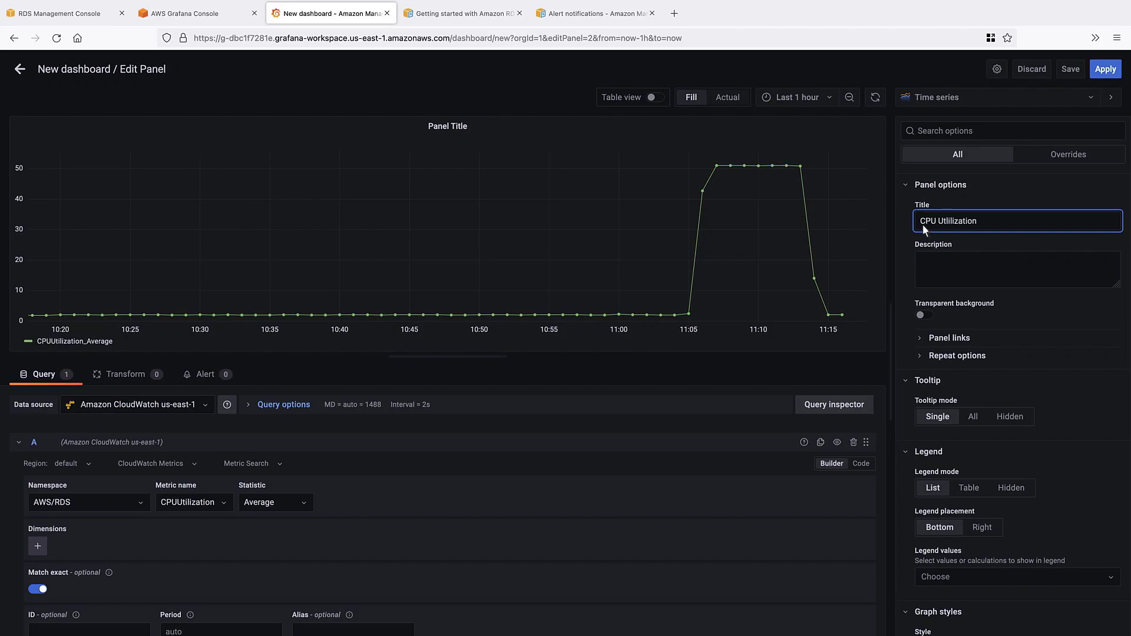
left_click(1106, 69)
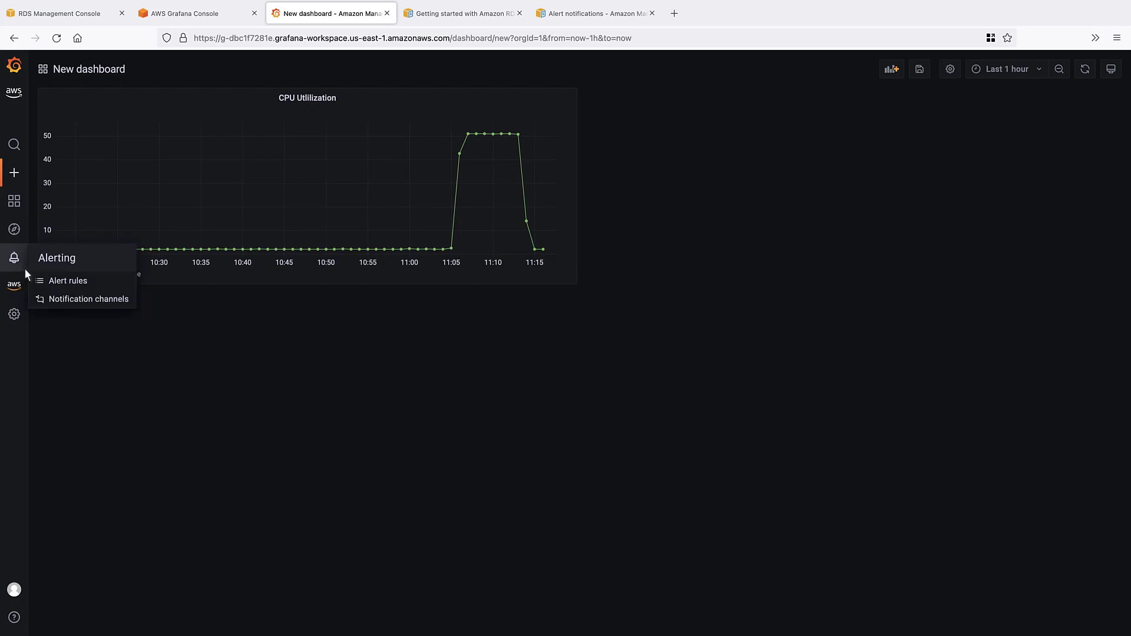
Start a new AWS SNS notification channel and switch to the Alert notifications documentation
left_click(89, 298)
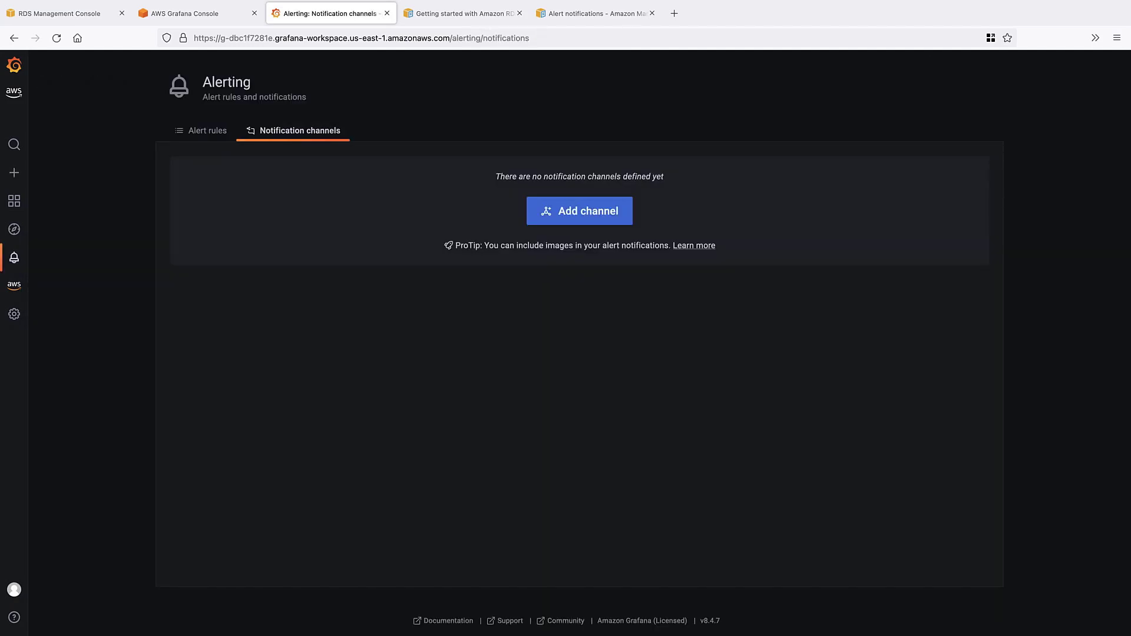
mouse_move(516, 230)
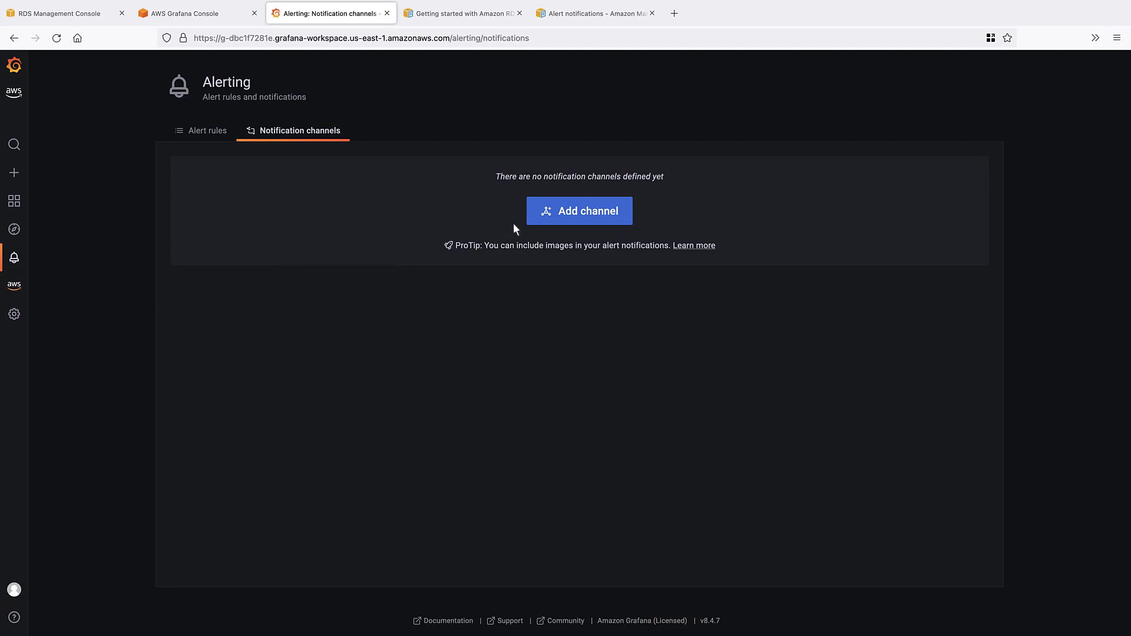
left_click(580, 211)
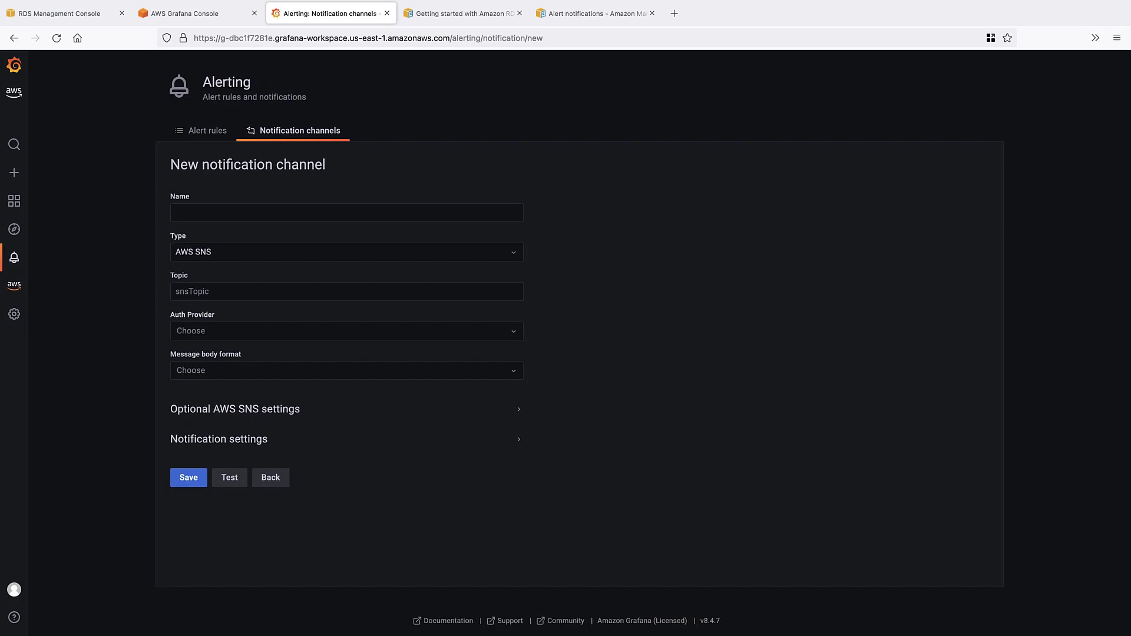
mouse_move(575, 120)
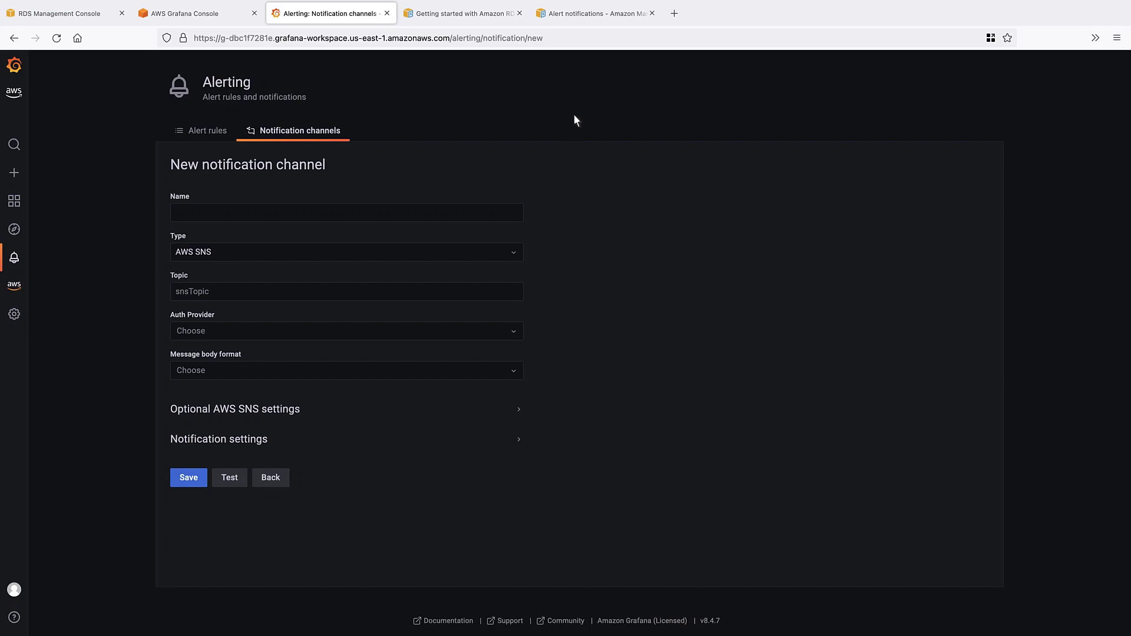
left_click(598, 13)
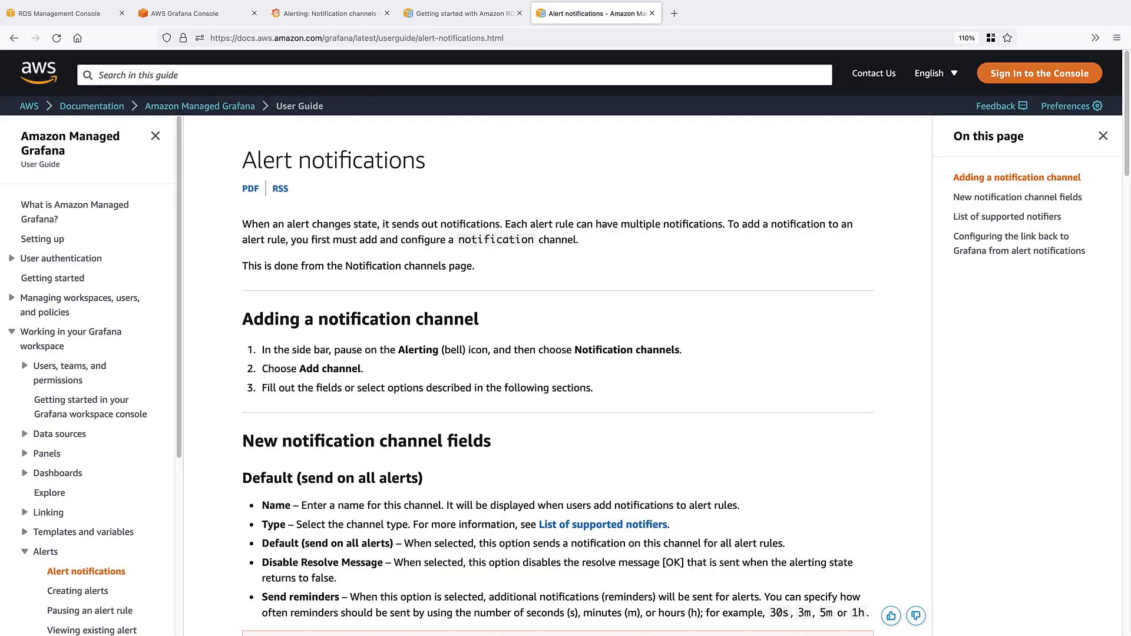